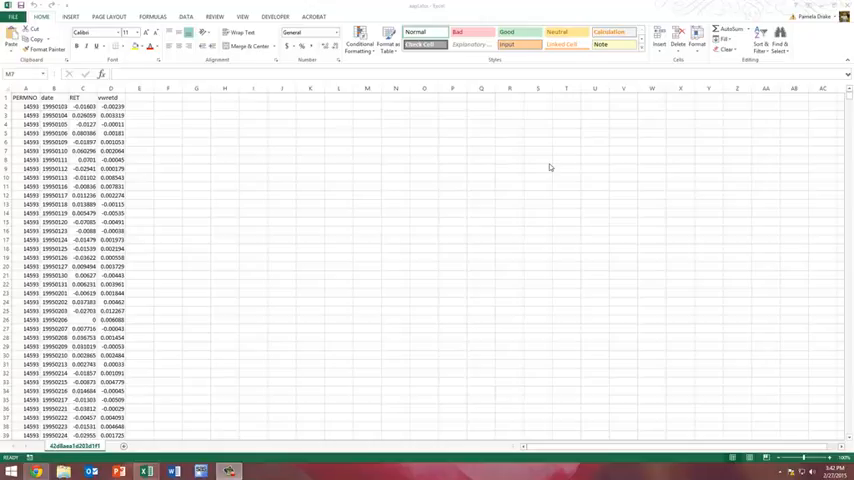
Clear the empty-column selection and move down to the bottom of the data.
left_click(368, 150)
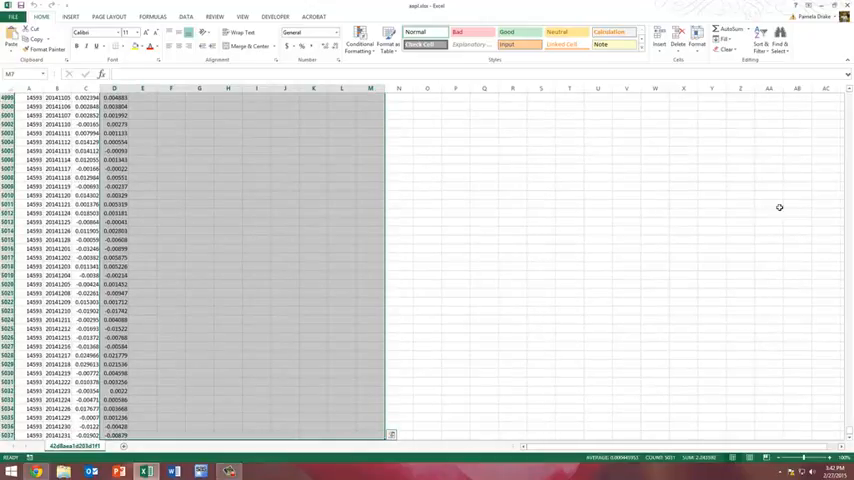
mouse_move(620, 284)
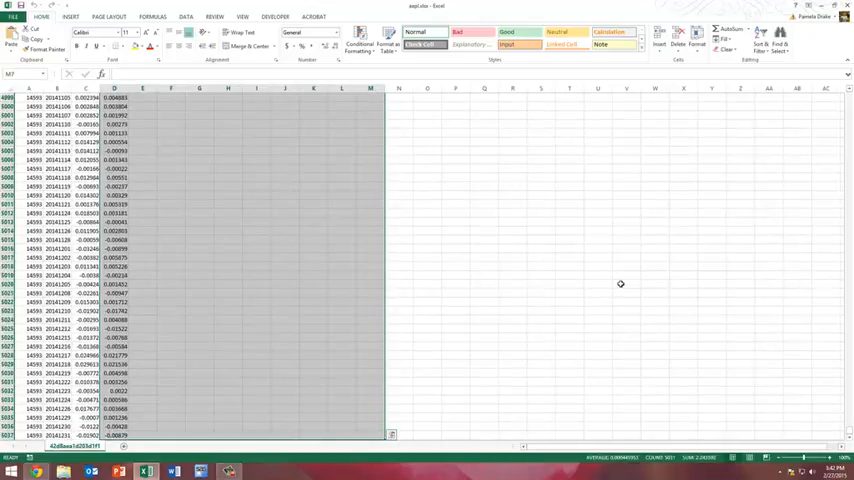
left_click(626, 284)
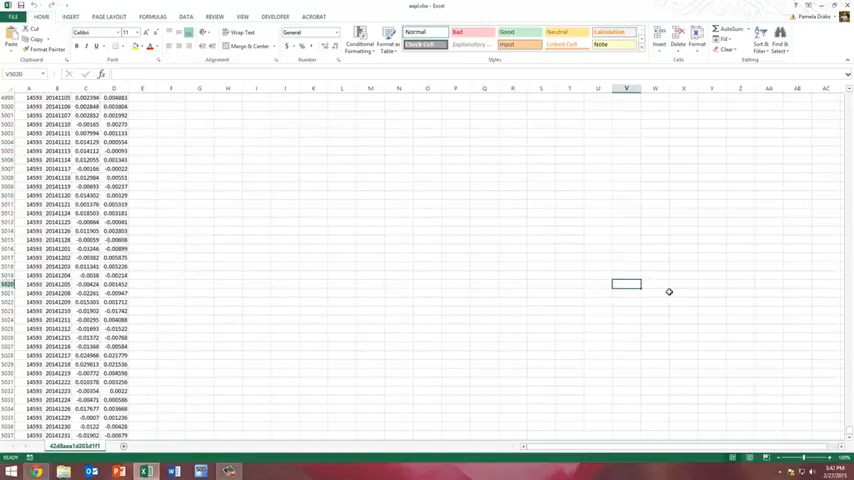
mouse_move(648, 264)
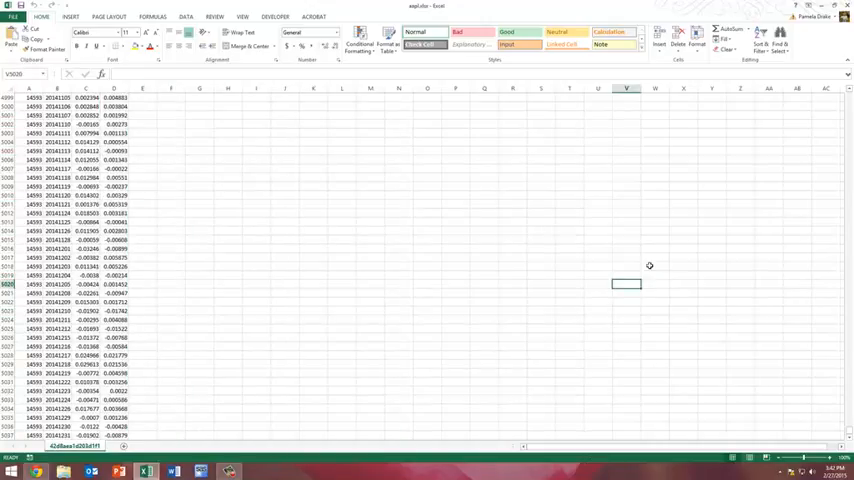
mouse_move(632, 252)
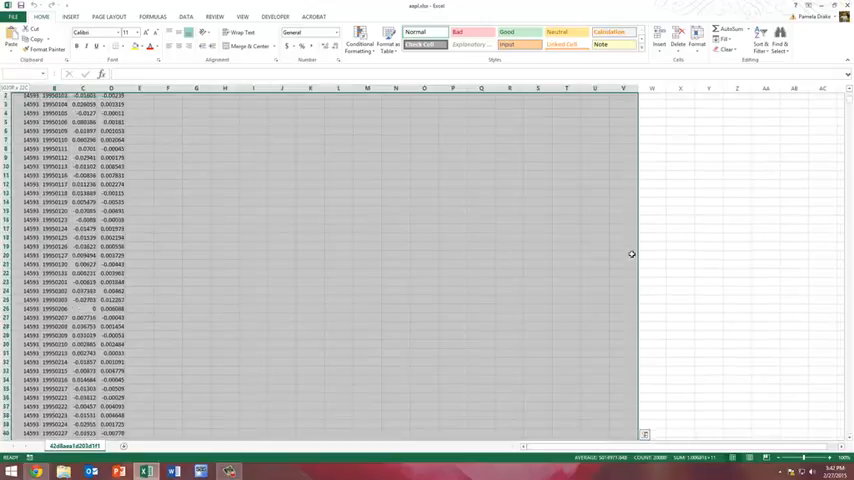
scroll("up", 3)
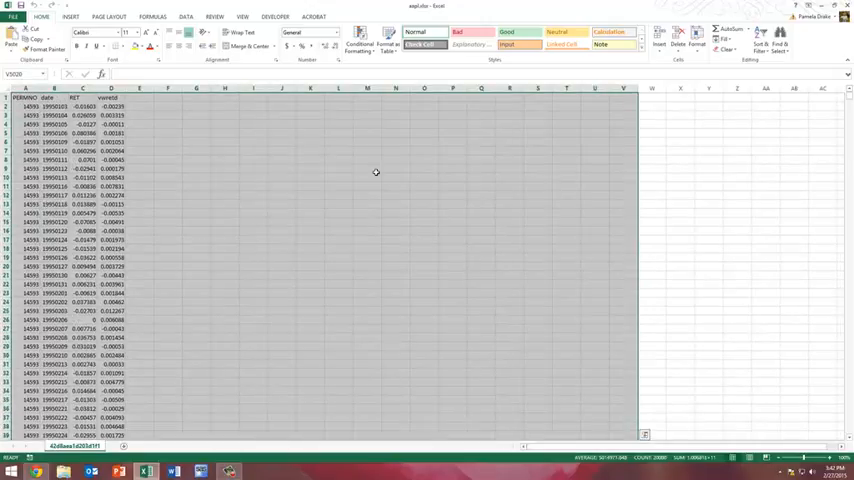
left_click(368, 168)
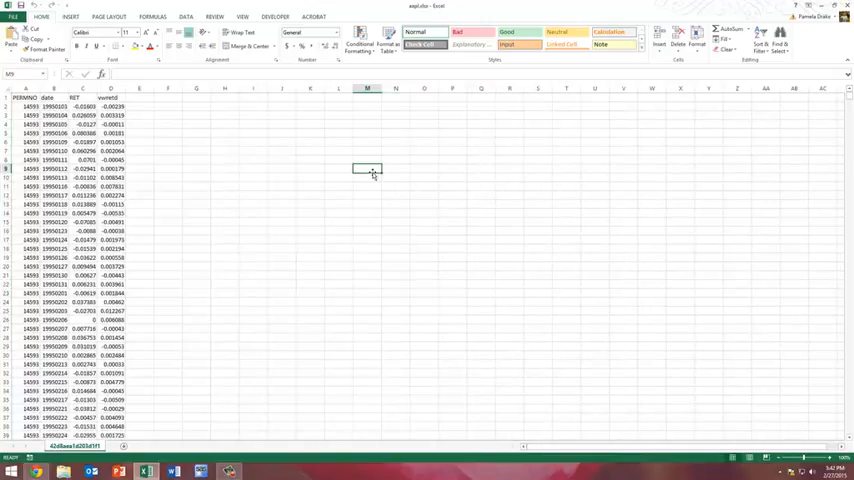
mouse_move(388, 240)
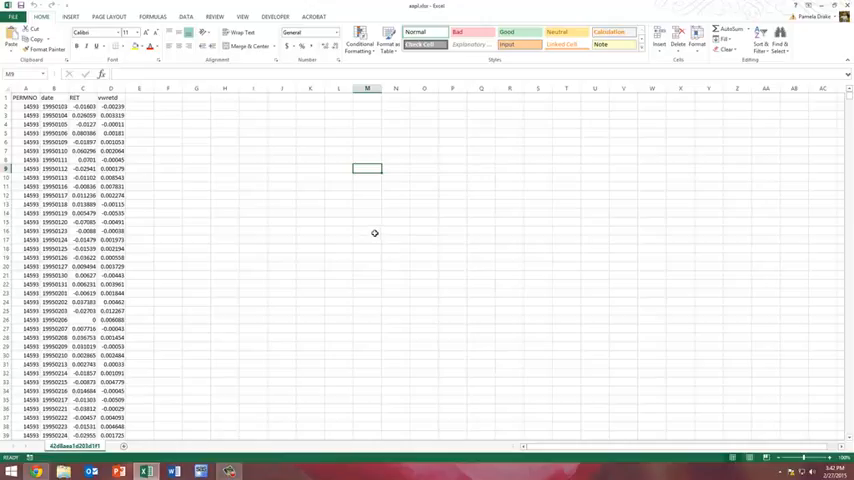
mouse_move(314, 300)
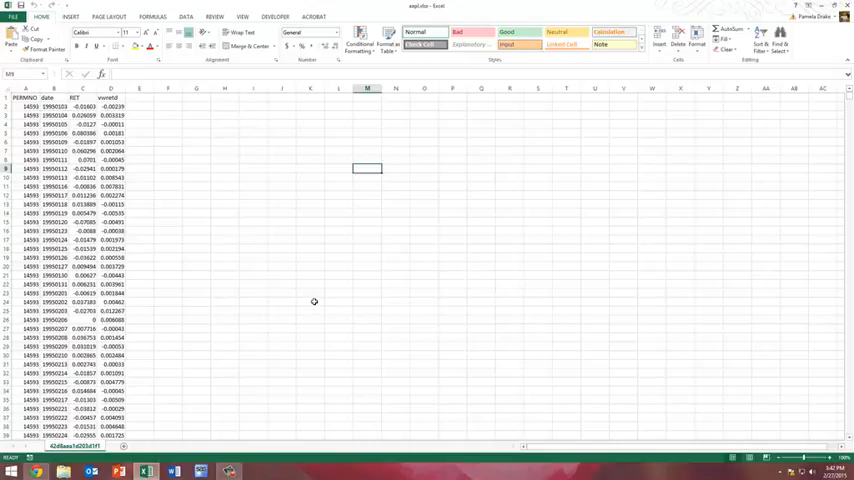
scroll("down", 3)
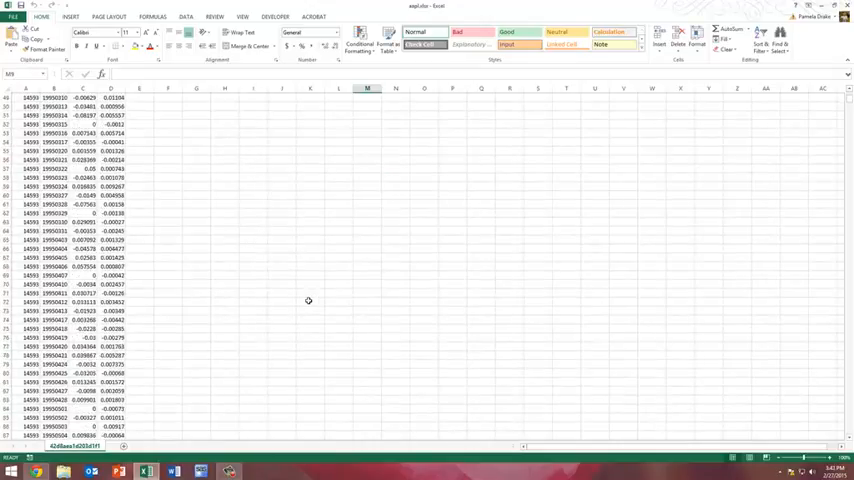
scroll("down", 3)
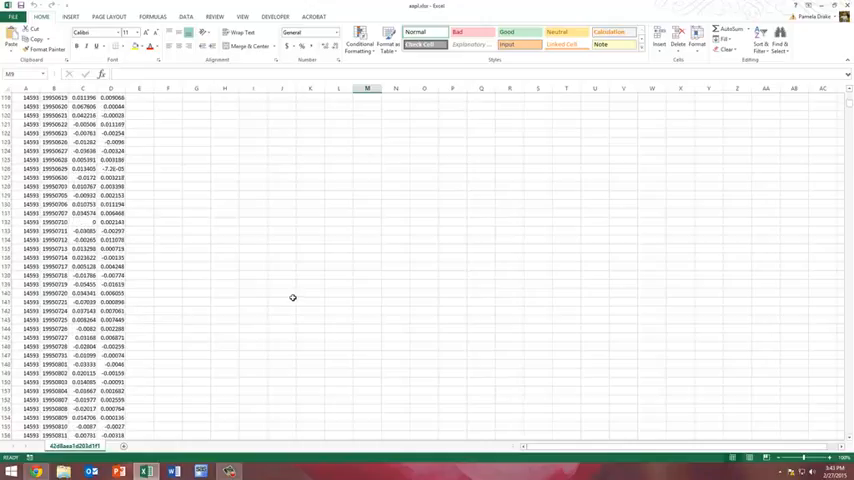
scroll("down", 3)
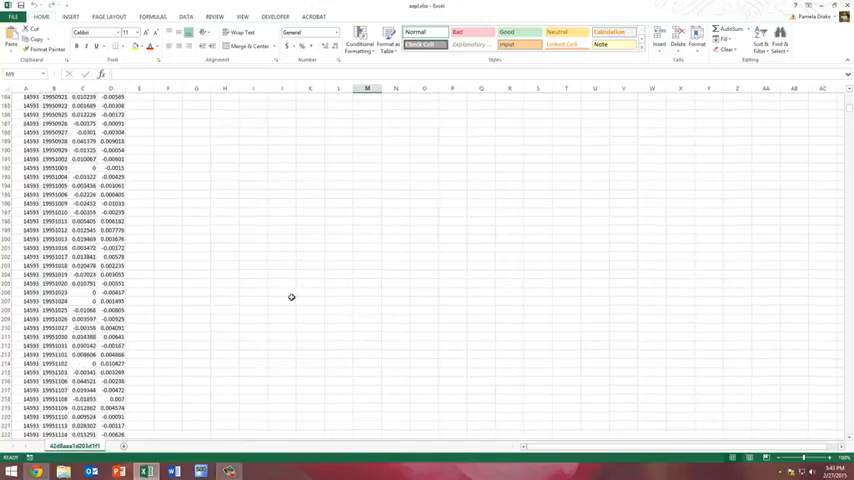
scroll("down", 3)
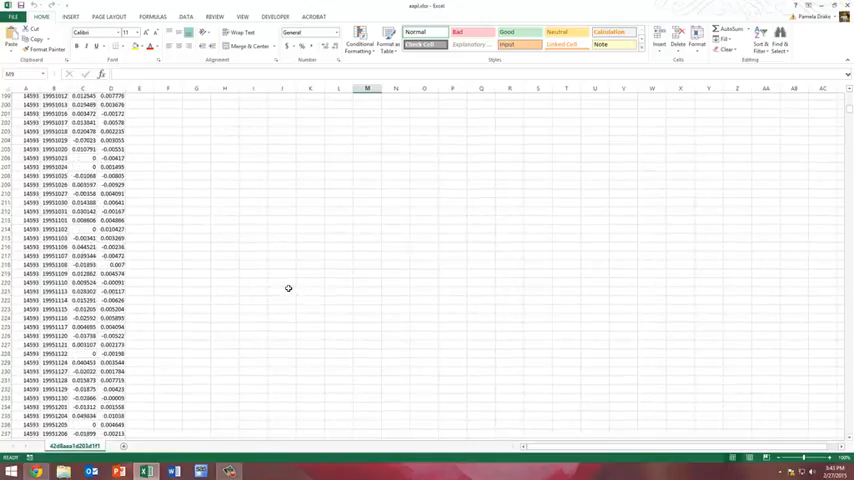
scroll("down", 3)
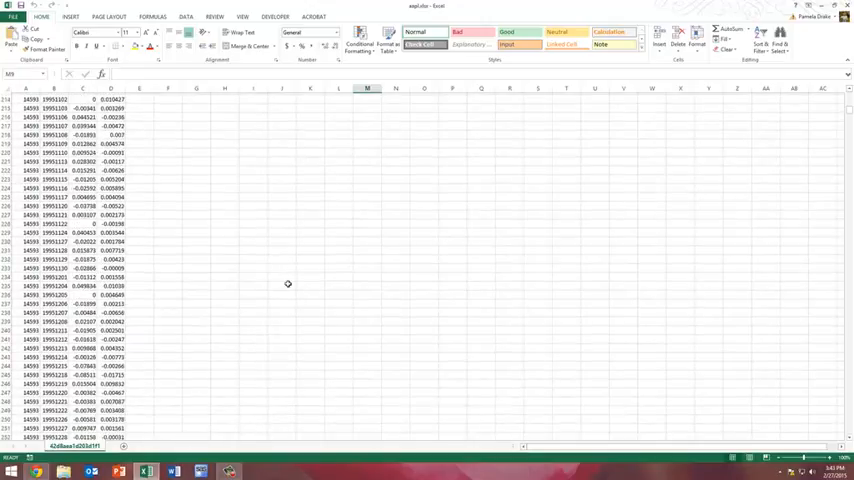
scroll("down", 3)
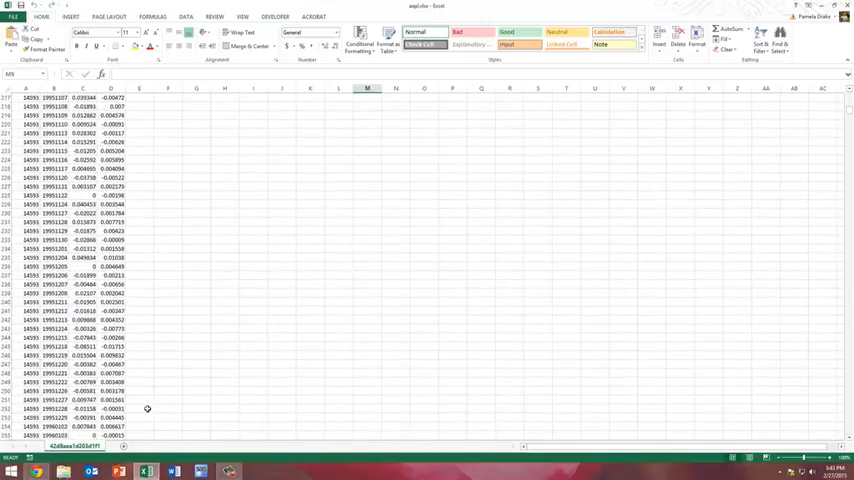
Enter a SLOPE formula below the data regressing the return columns through row 251.
left_click(140, 408)
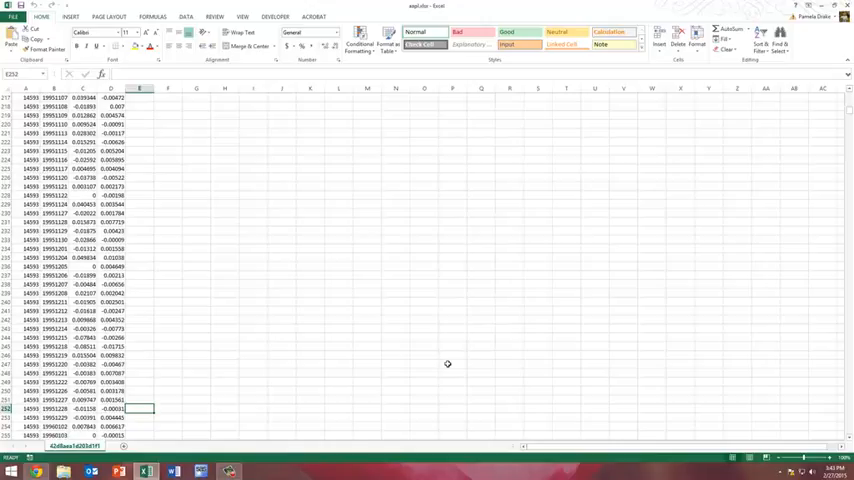
type("=slope(c2:c25")
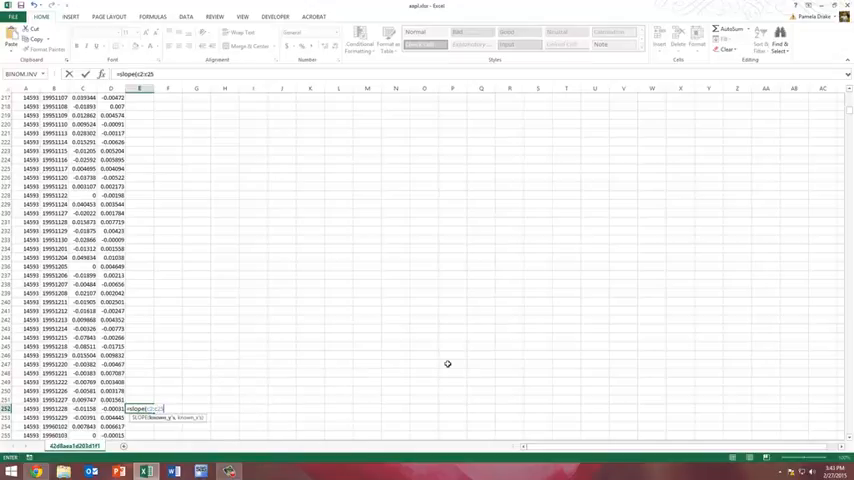
type("L")
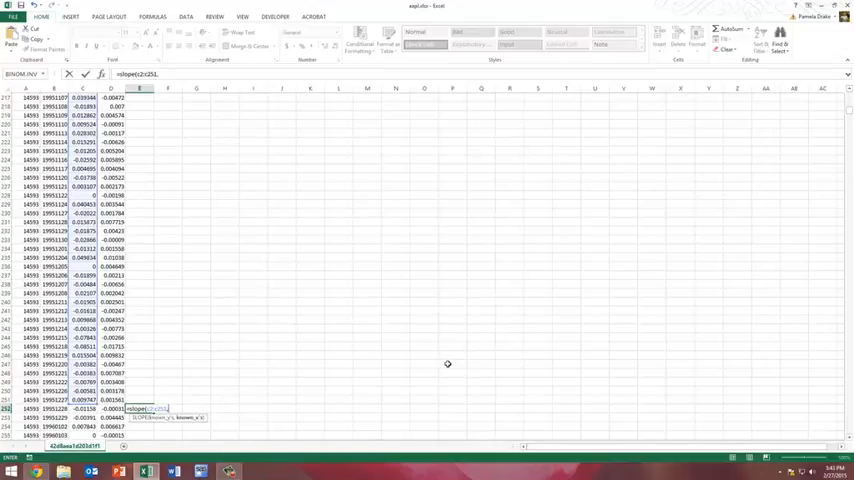
type("d2")
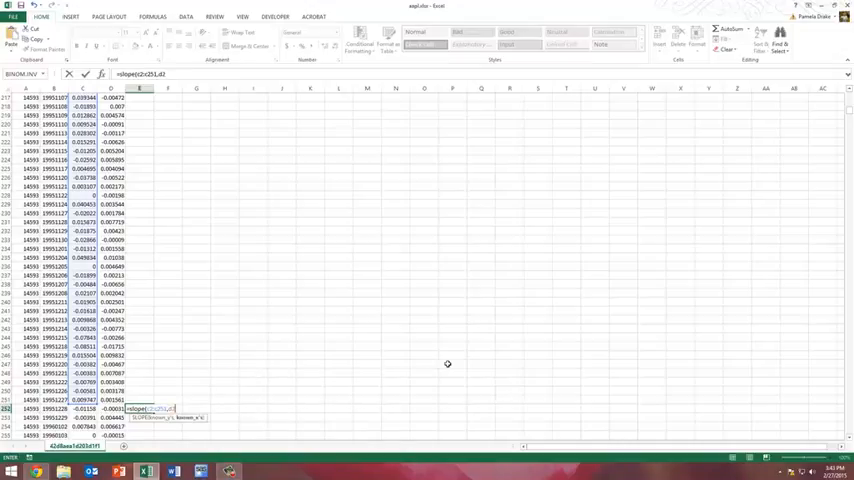
type(":d251")
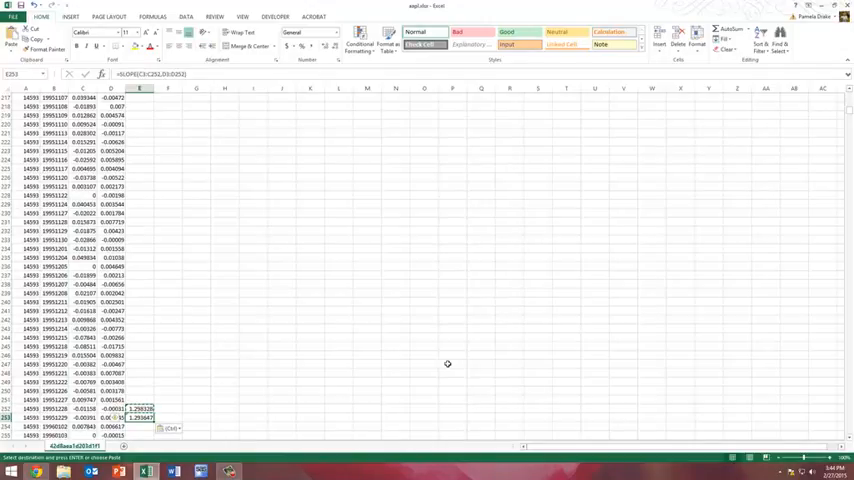
mouse_move(410, 342)
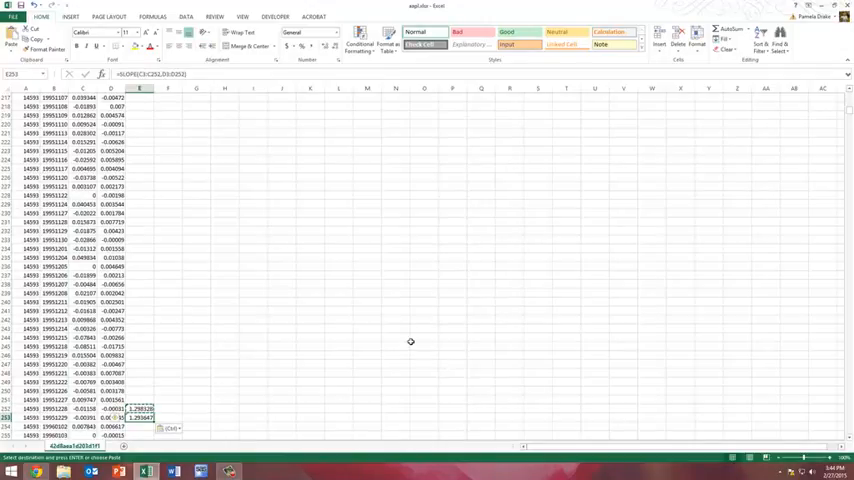
Fill the SLOPE formula down the adjacent column beside the data.
scroll("down", 3)
type("Data")
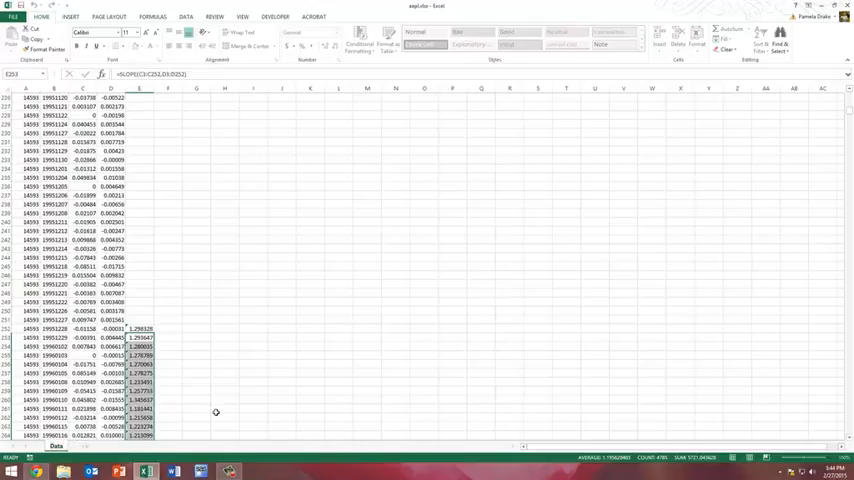
left_click(224, 410)
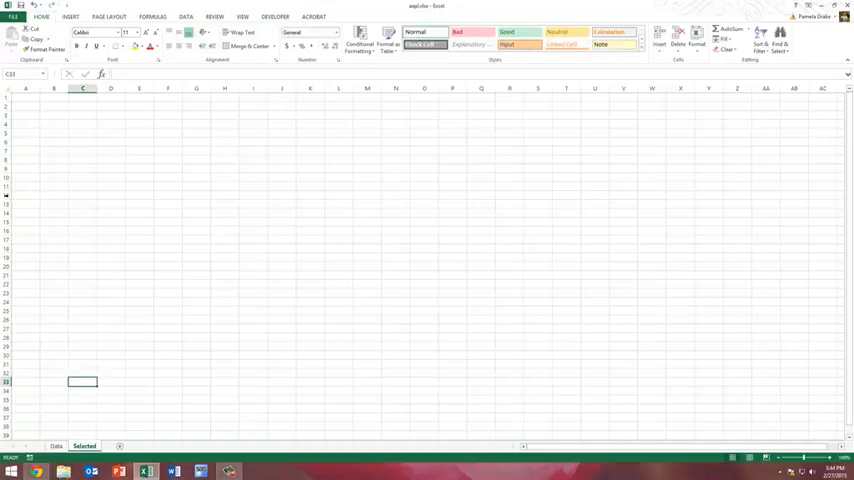
mouse_move(30, 140)
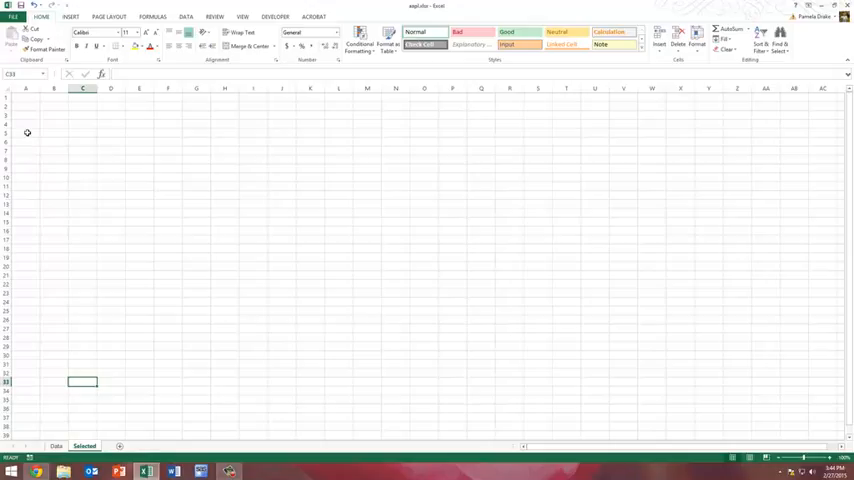
Enter a RANDBETWEEN formula in A4 picking a random row number between 252 and 1007.
left_click(26, 132)
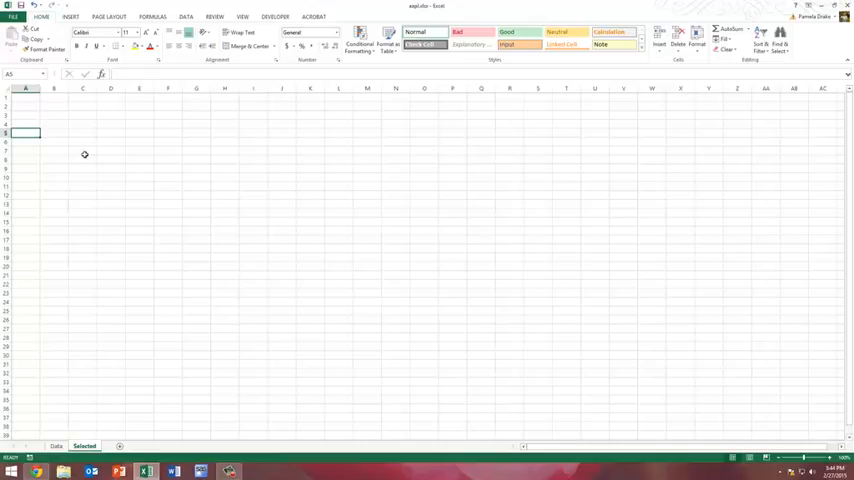
type("=randbetween(")
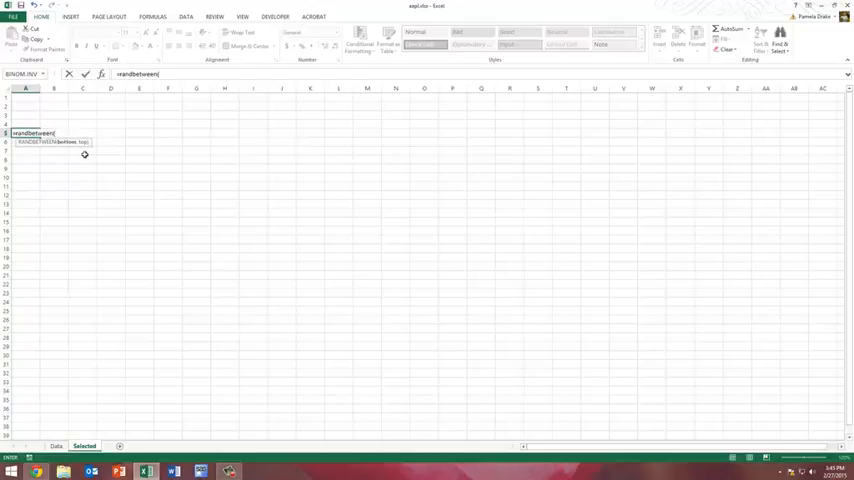
type("251")
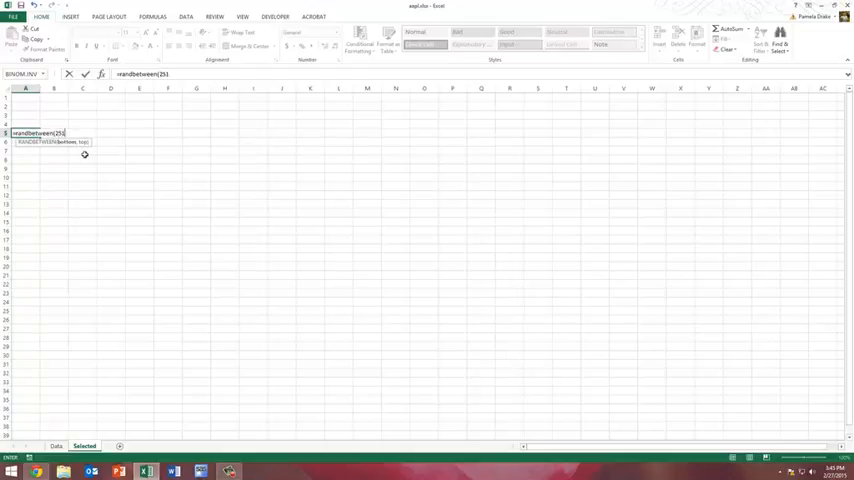
type("2,")
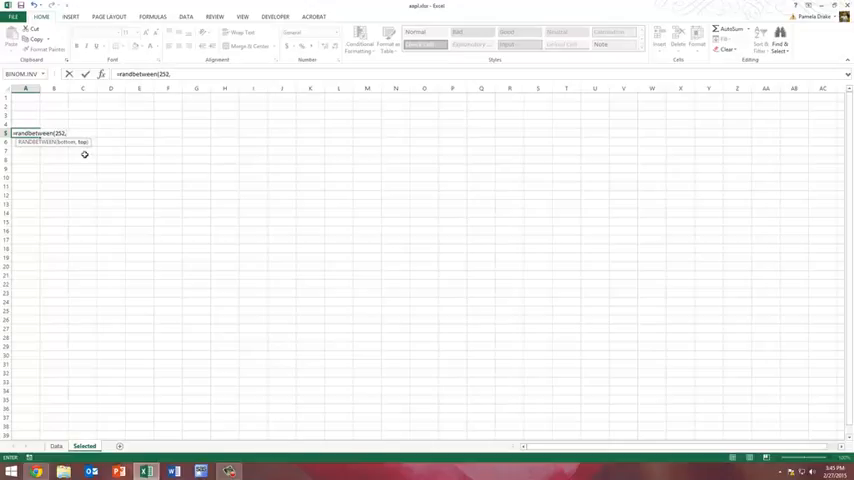
type("5037)")
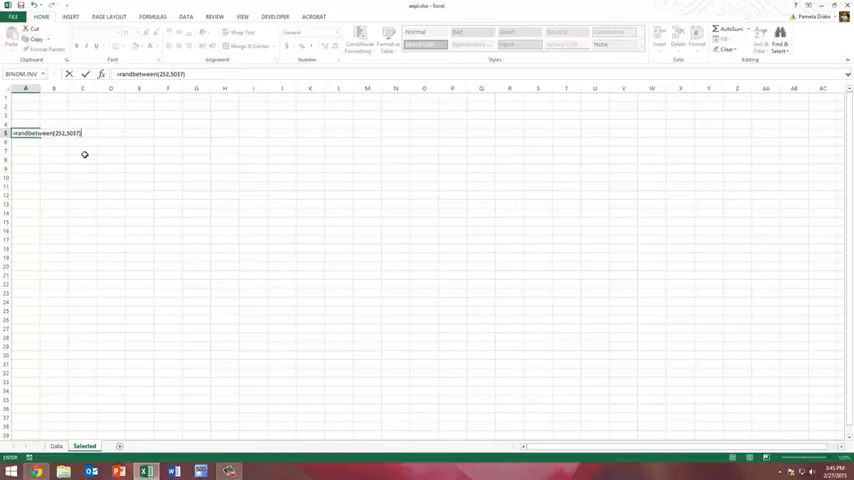
key("Return")
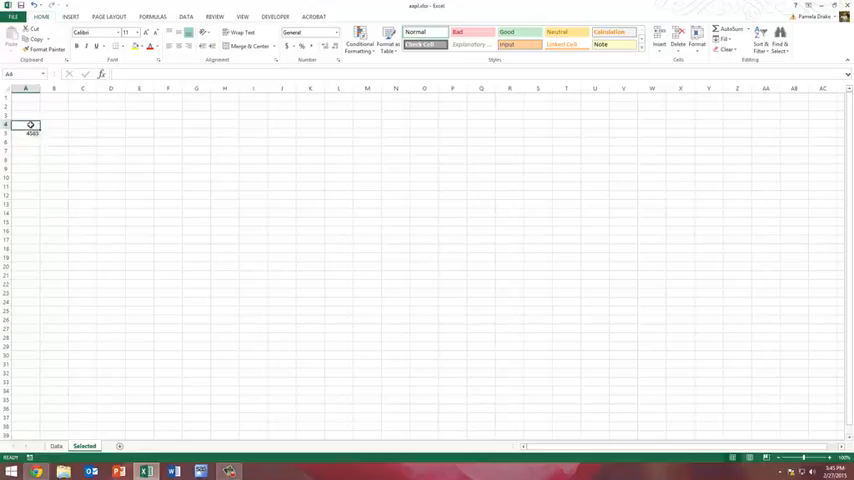
Head the columns 'Random number' and 'Slope' with wrapped text, then review the Data sheet.
type("Random number")
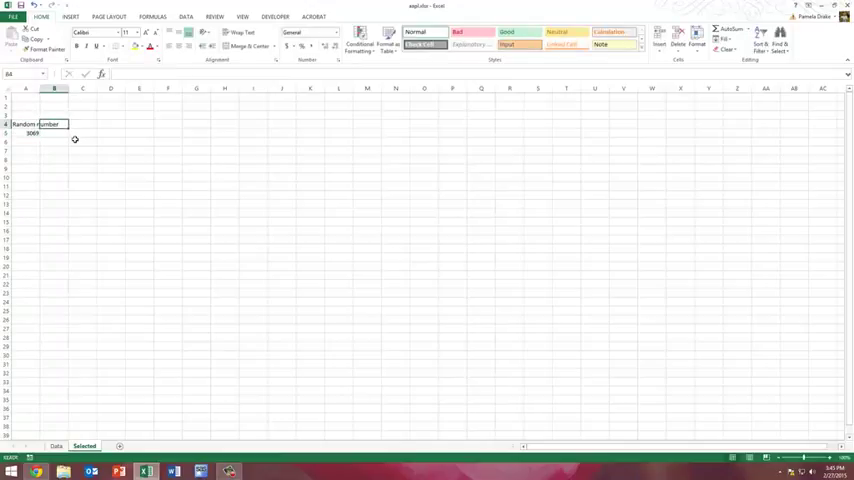
type("Slope")
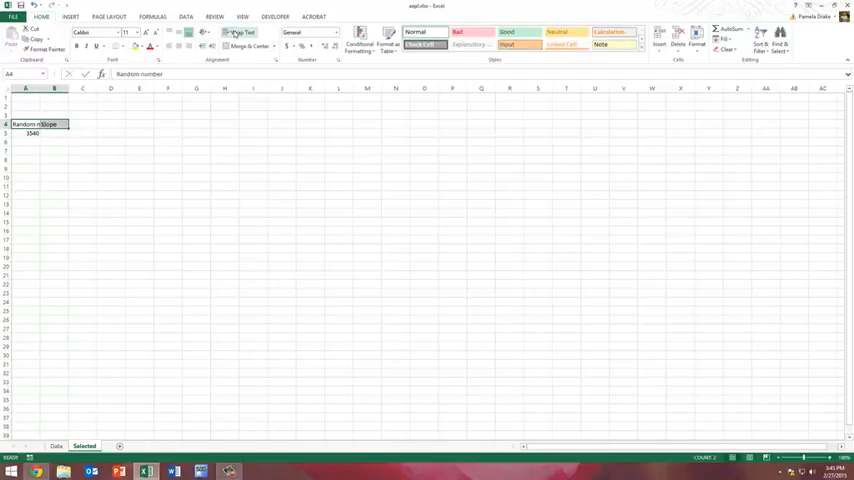
left_click(238, 32)
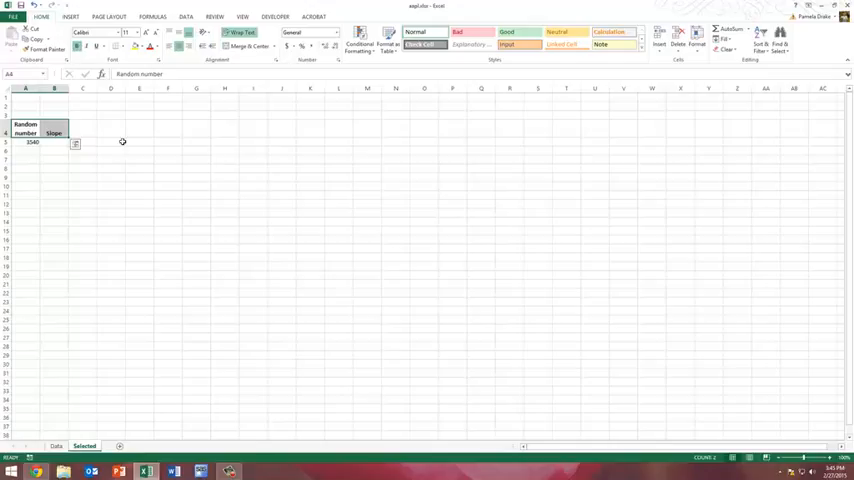
left_click(140, 152)
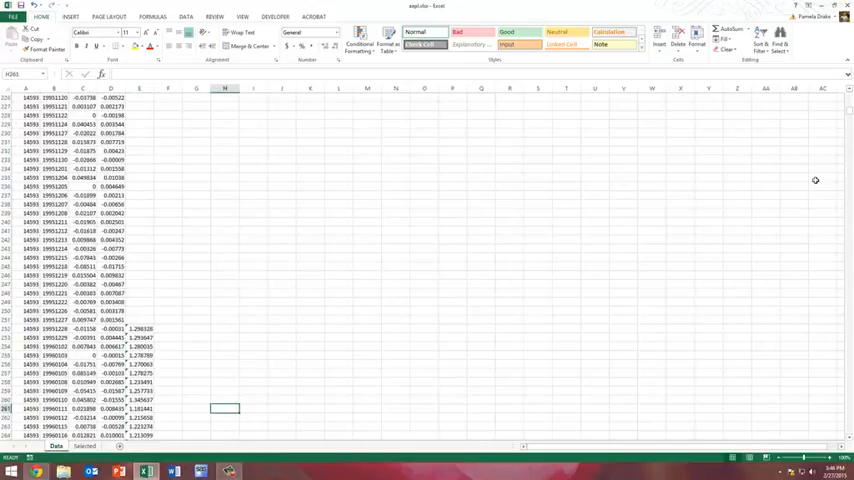
mouse_move(780, 210)
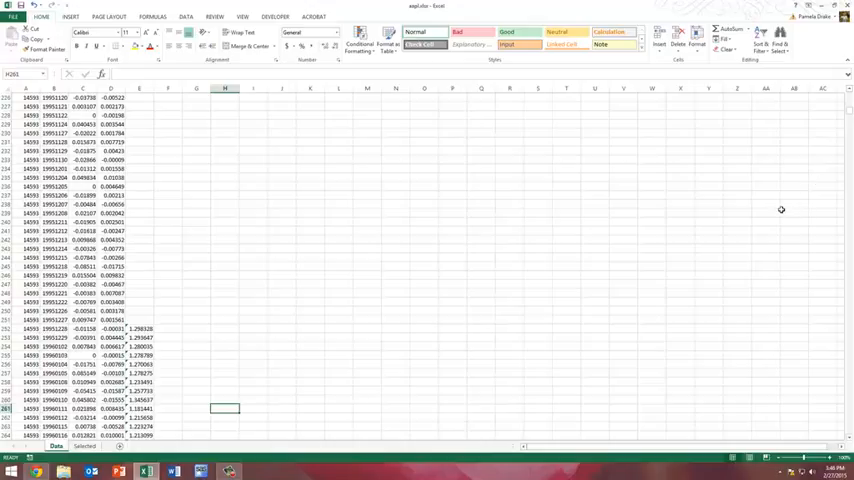
scroll("up", 3)
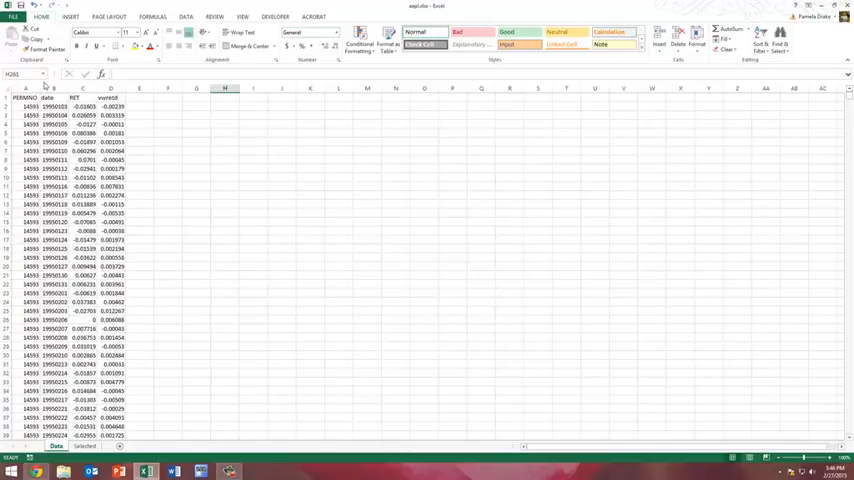
Insert a new first column on the Data sheet and fill it with sequential row numbers.
left_click(24, 88)
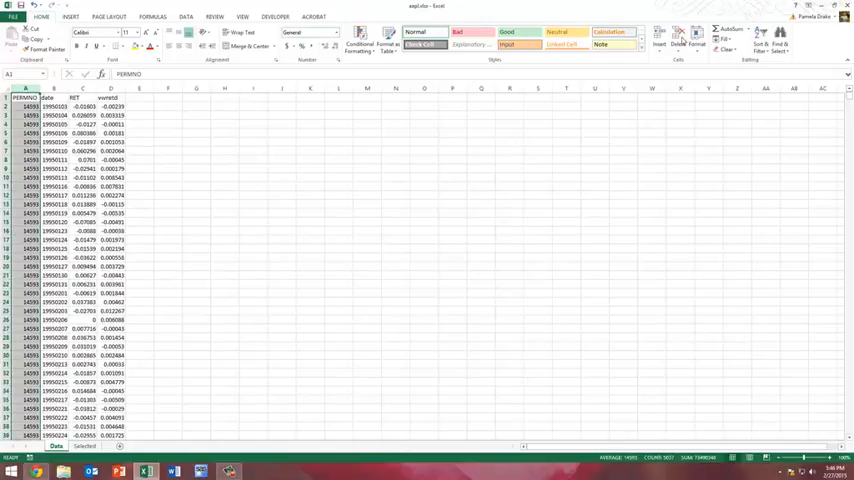
left_click(24, 88)
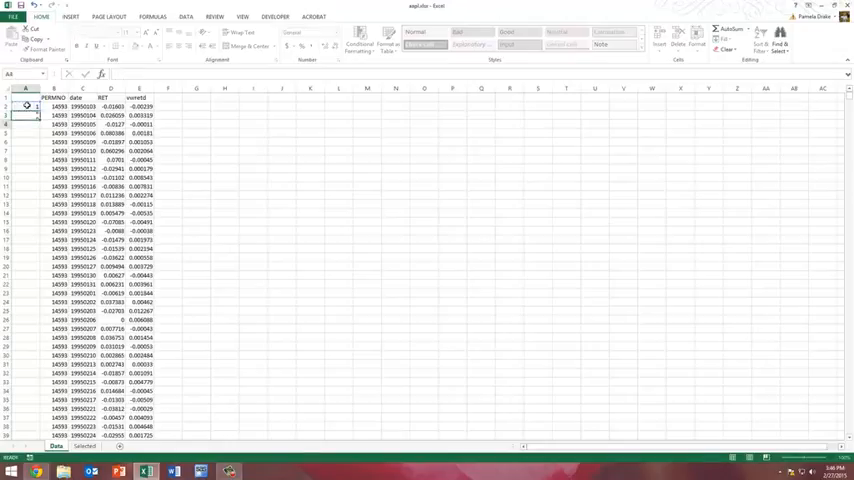
left_click(26, 116)
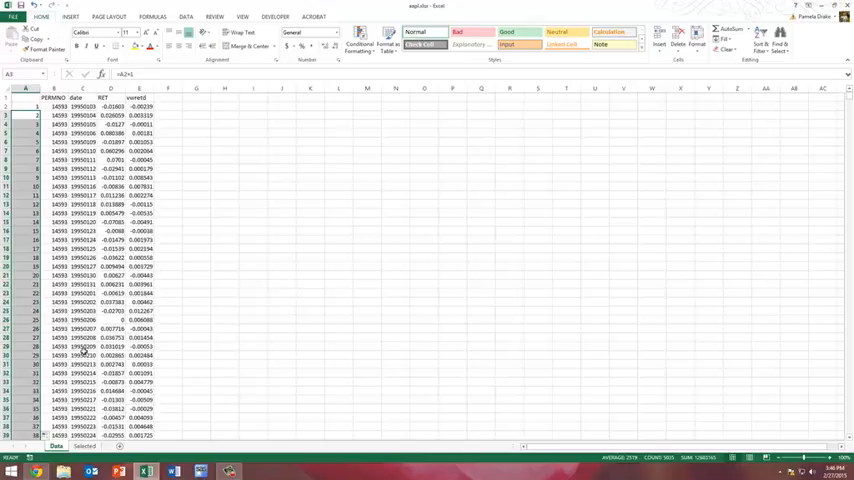
left_click(224, 336)
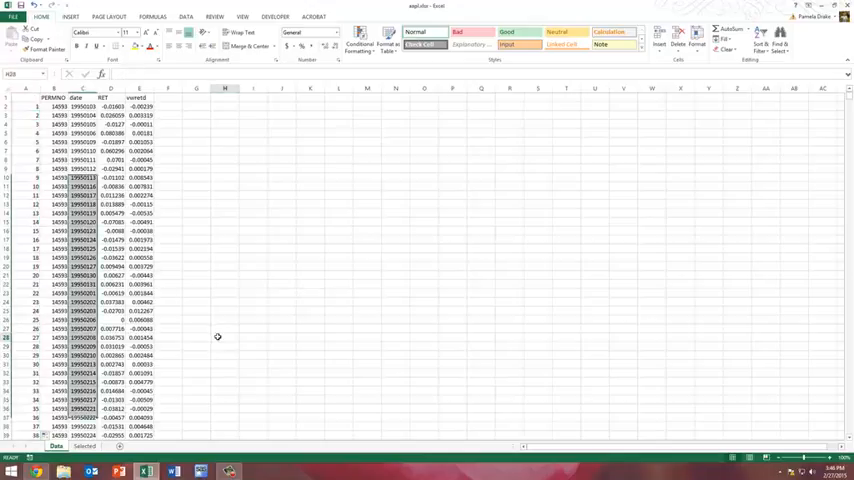
left_click(224, 336)
type("Number")
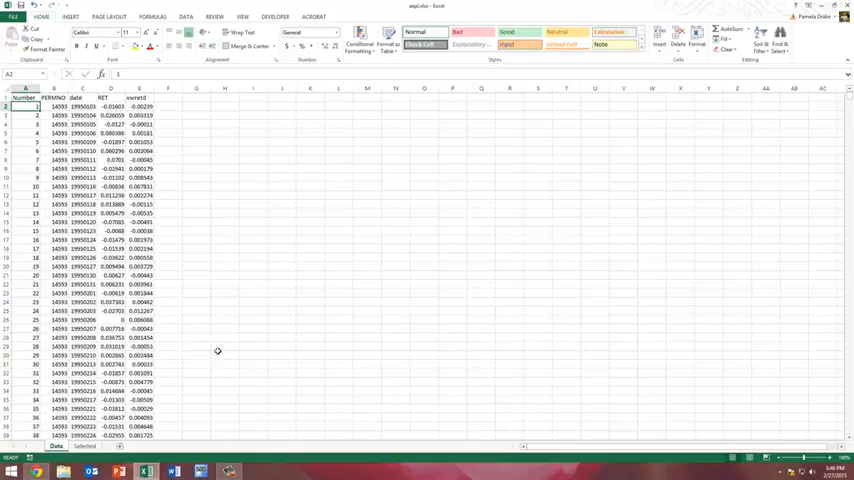
Point the RANDBETWEEN upper limit at the numbered Data rows and check the sheet's last row.
left_click(84, 444)
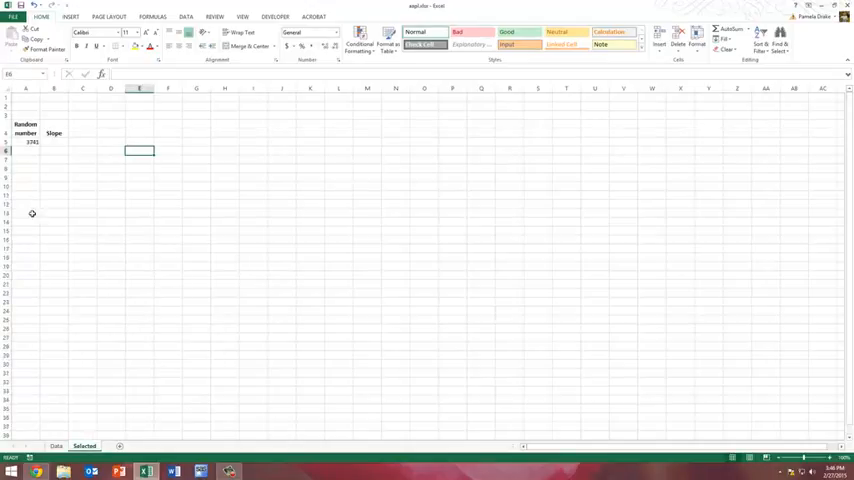
left_click(32, 142)
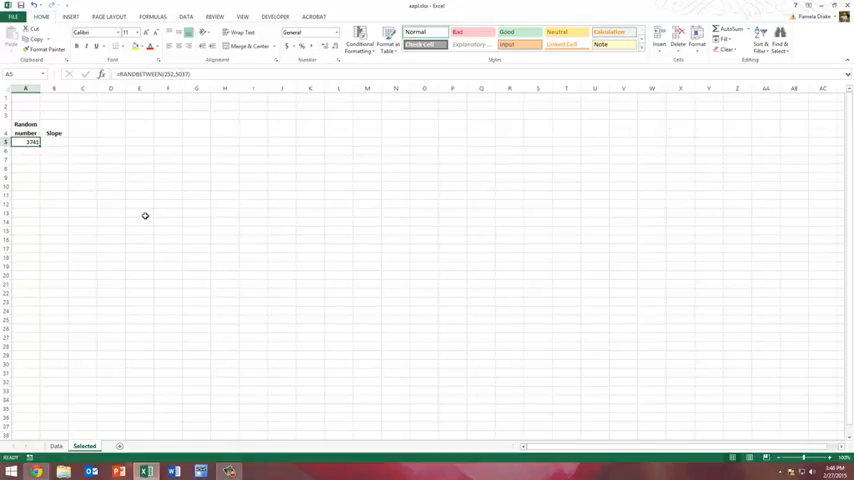
mouse_move(62, 142)
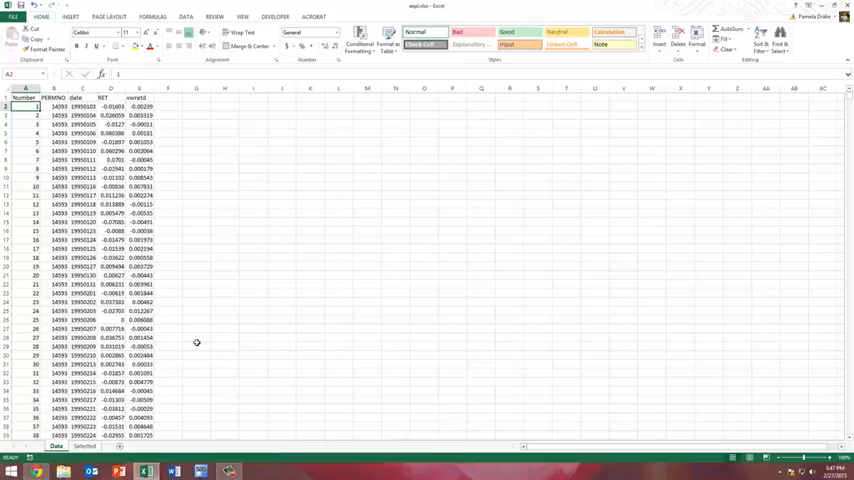
mouse_move(188, 312)
type("Slope")
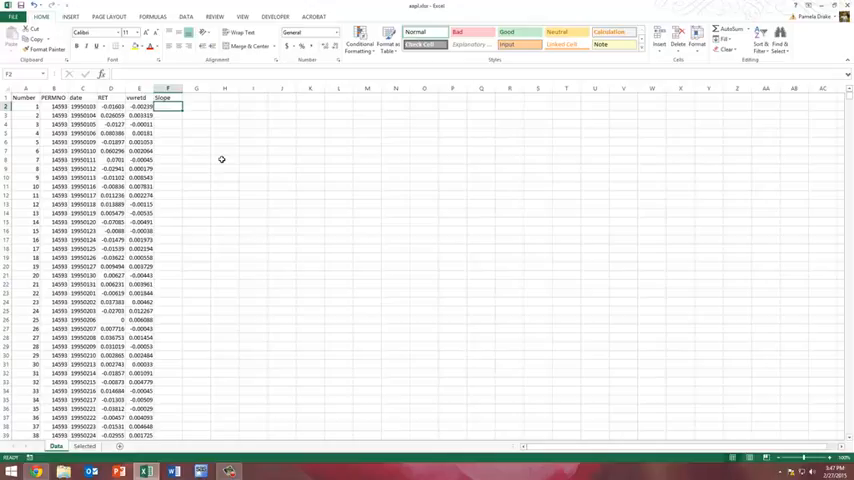
mouse_move(516, 204)
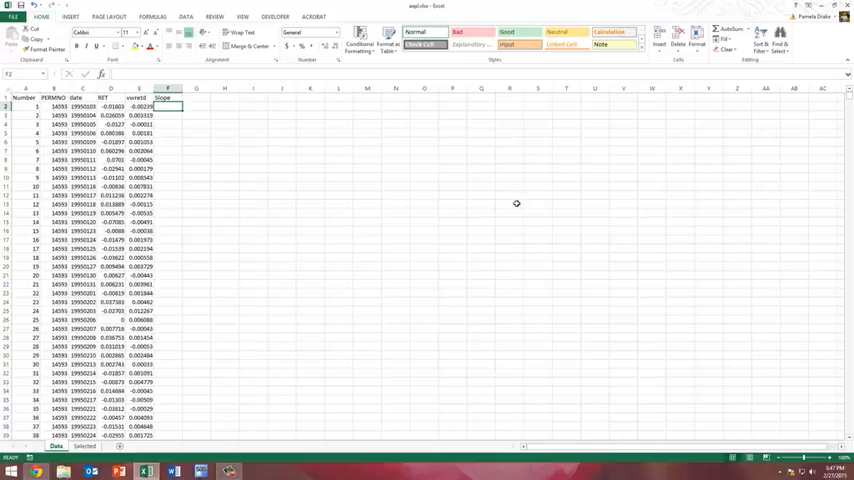
scroll("down", 3)
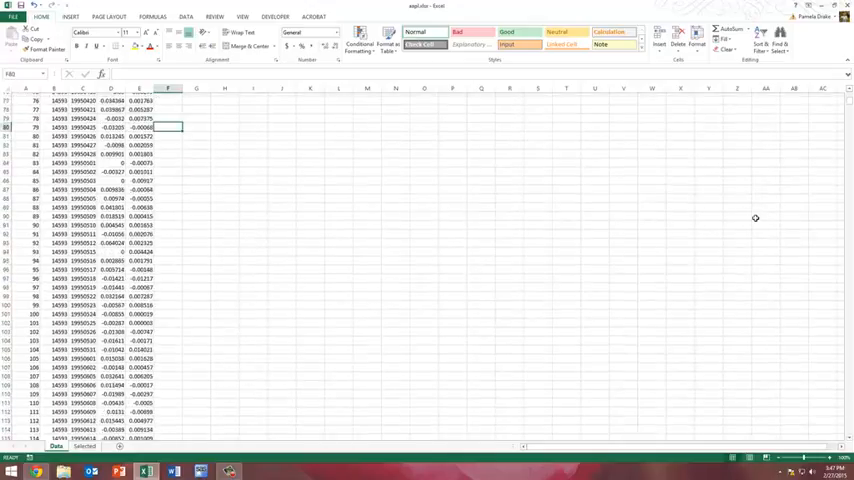
scroll("down", 3)
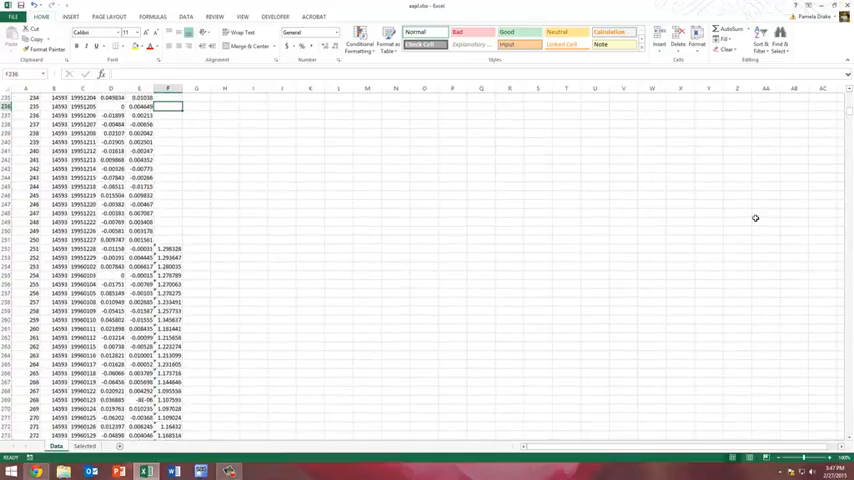
scroll("down", 3)
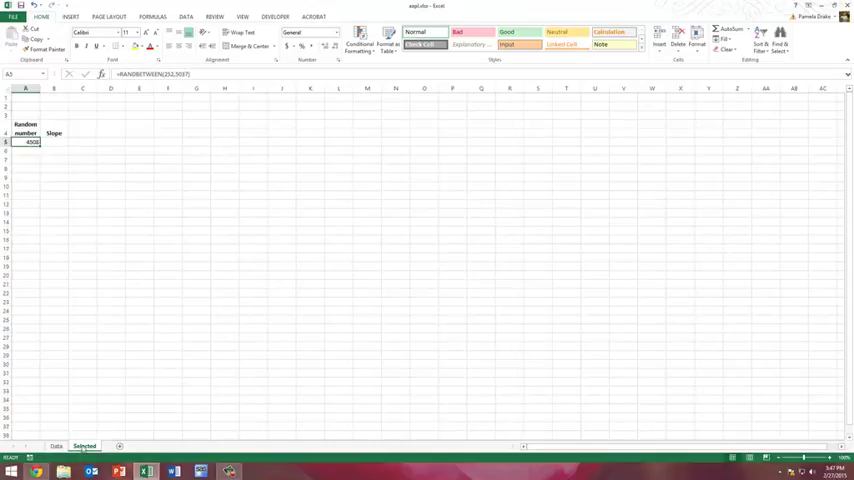
Enter =VLOOKUP(A4,Data!$A$2:$F$5037,6) in B4 to fetch the chosen row's slope.
left_click(54, 142)
type("=vlookup(A5")
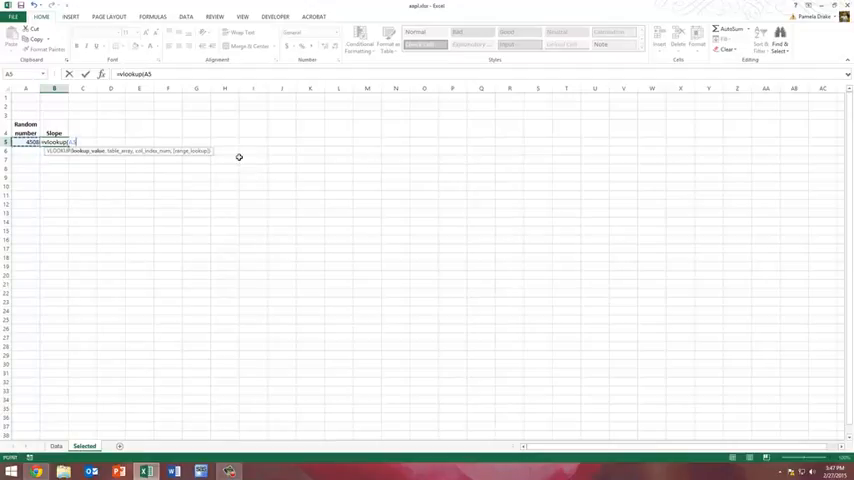
type(",")
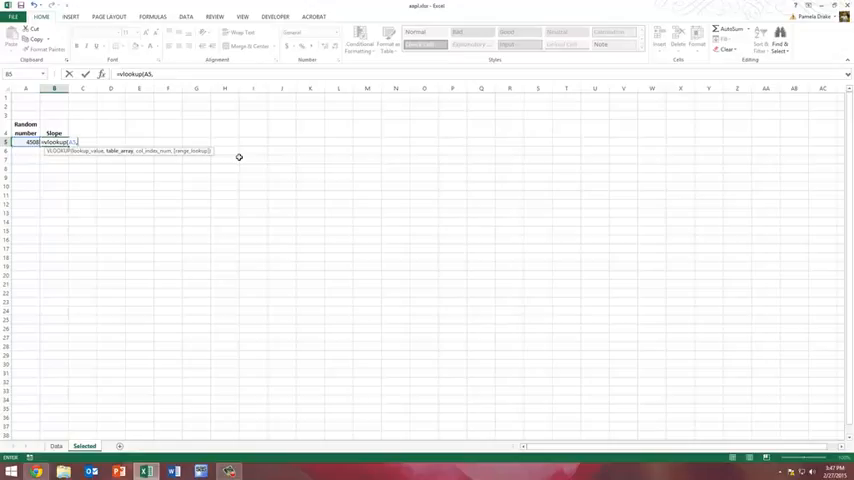
type("Data!")
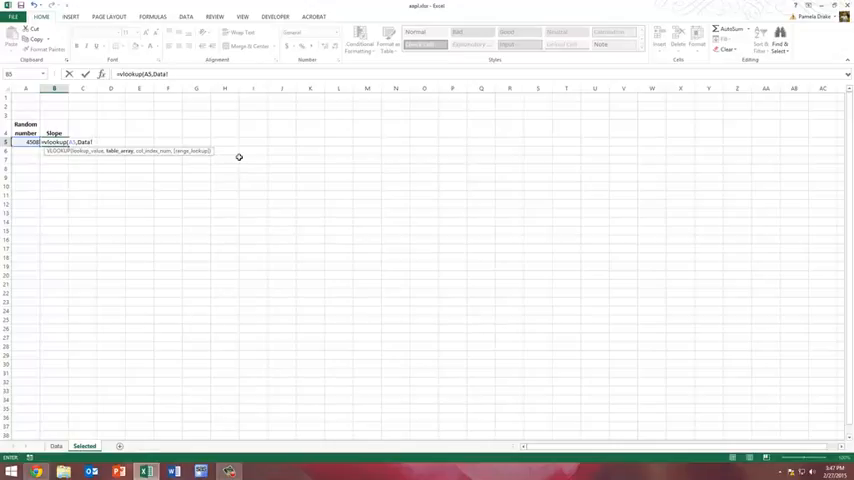
type("a2S2:")
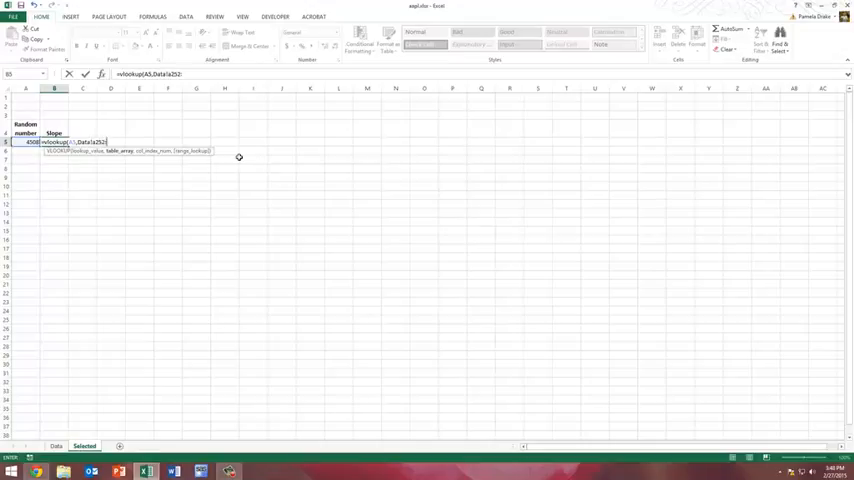
type("f50")
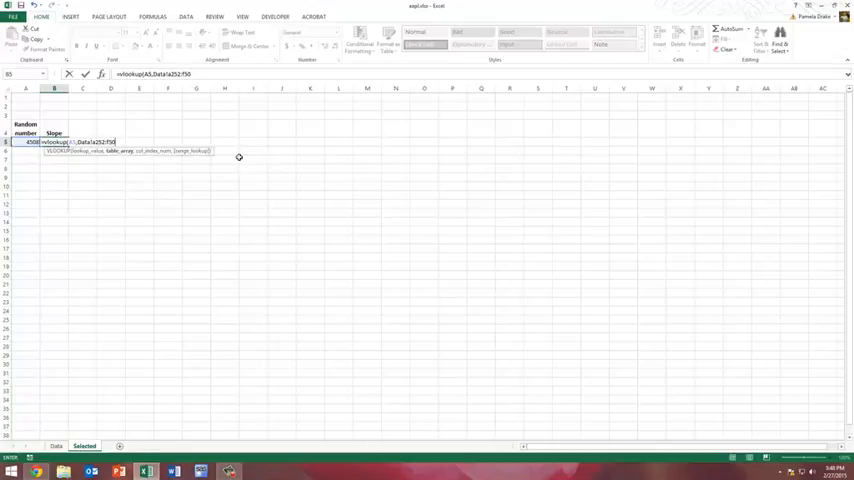
type("37")
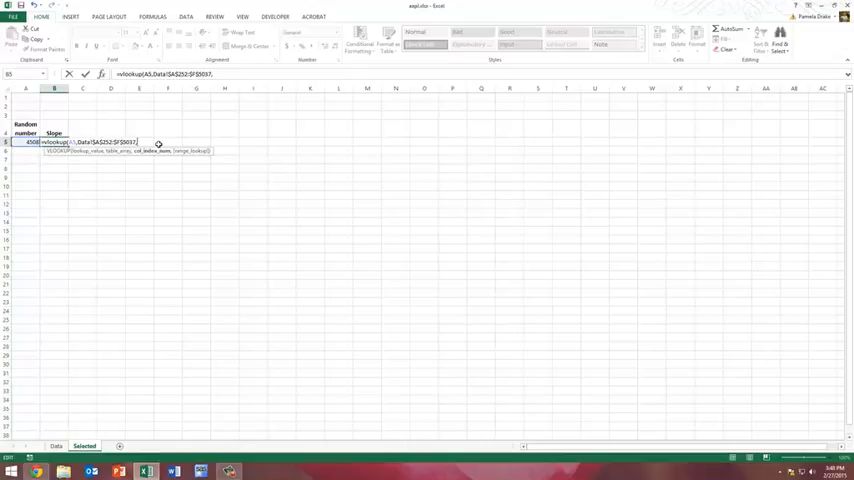
type(",6)")
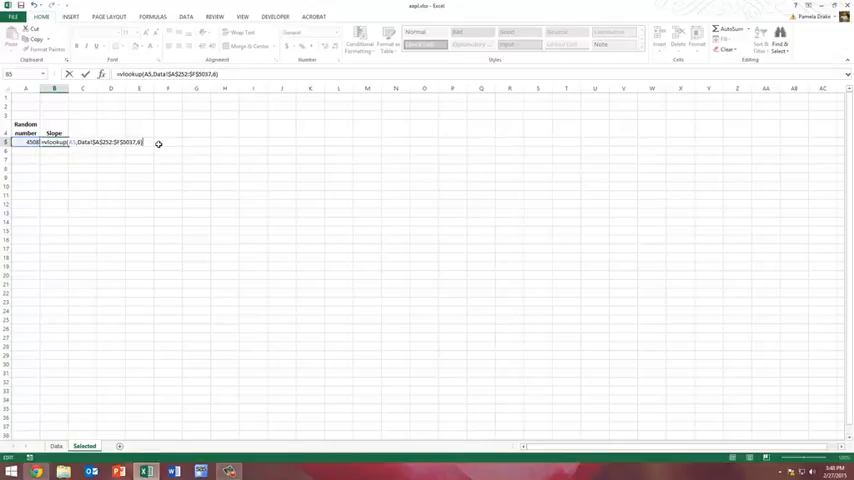
key("Return")
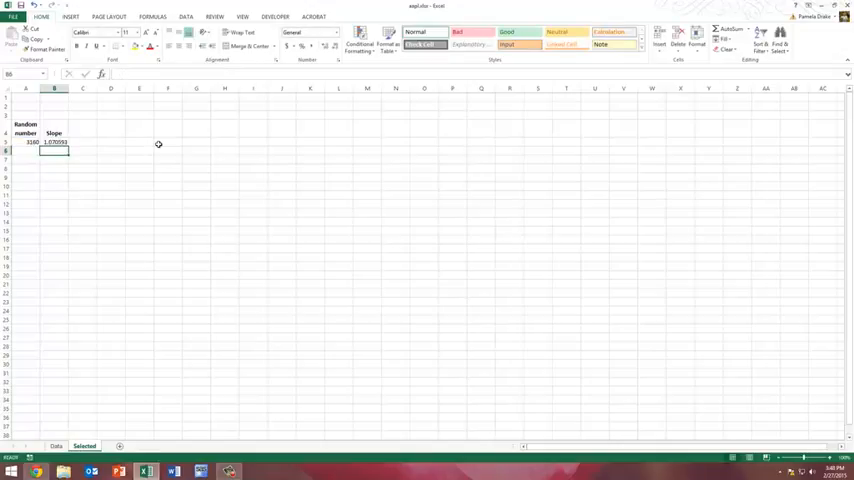
Insert a new blank worksheet alongside the Data and Selected sheets.
left_click(54, 140)
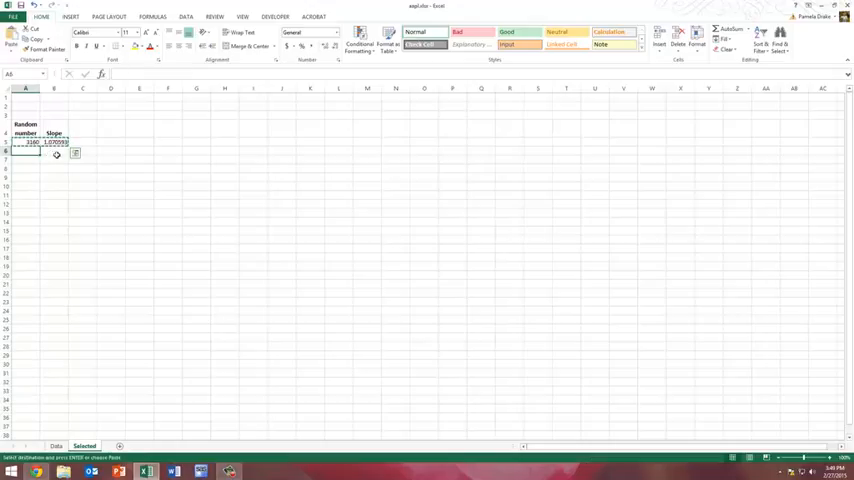
scroll("down", 3)
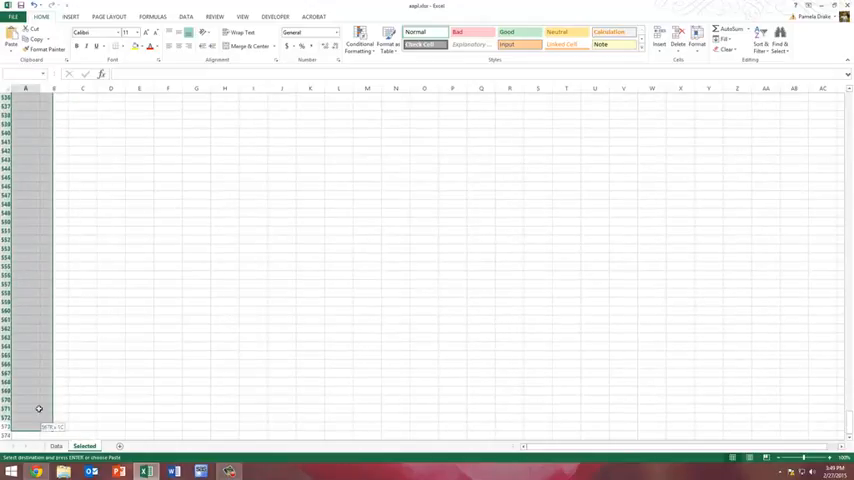
scroll("up", 3)
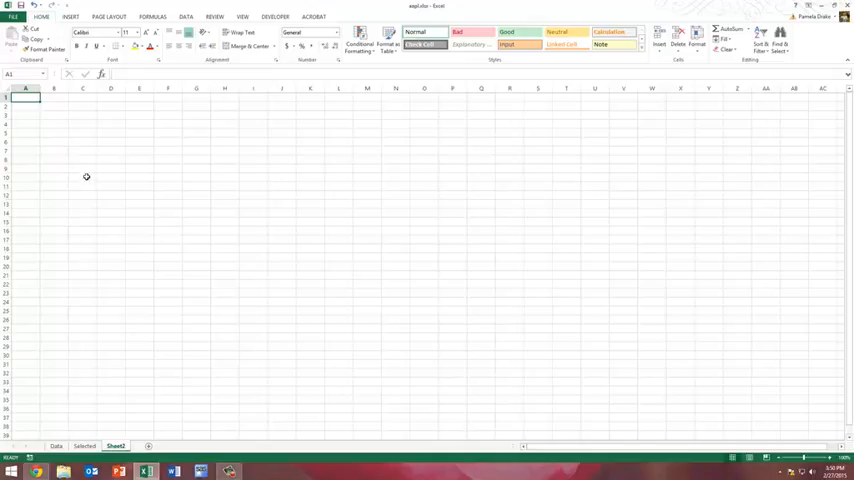
Label Maximum and Minimum and widen the column so the labels fit.
left_click(84, 152)
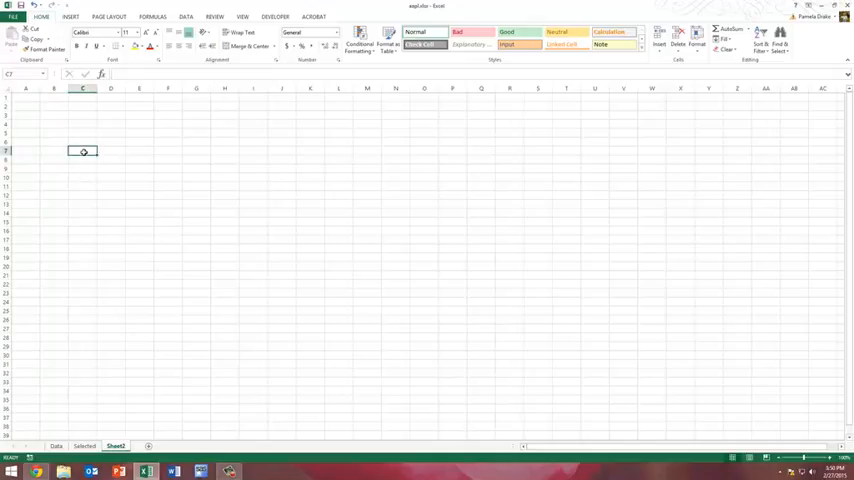
type("Maximum")
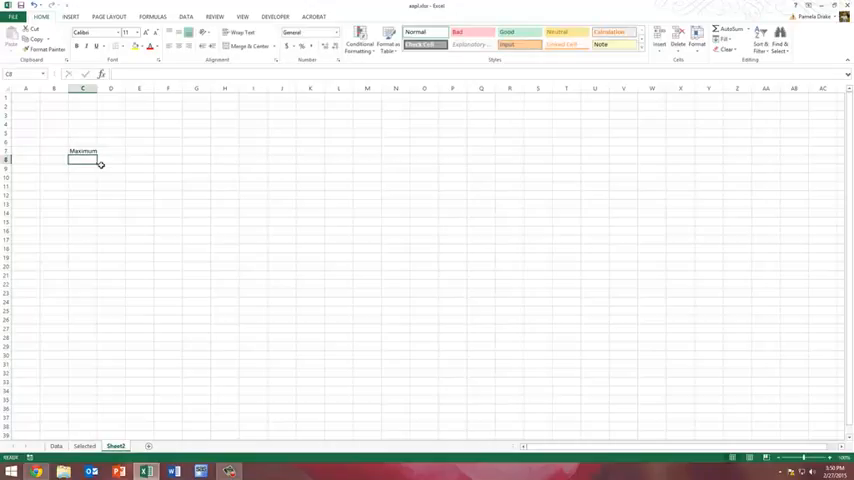
type("Minimum")
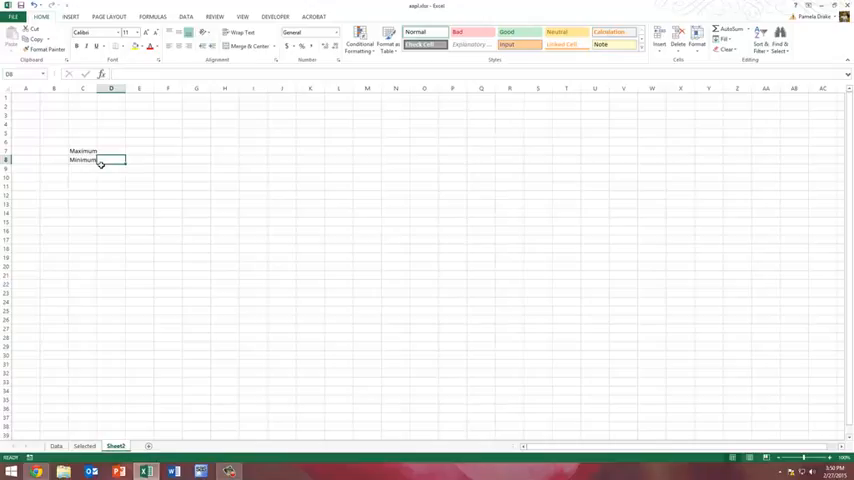
left_click_drag(124, 88, 172, 88)
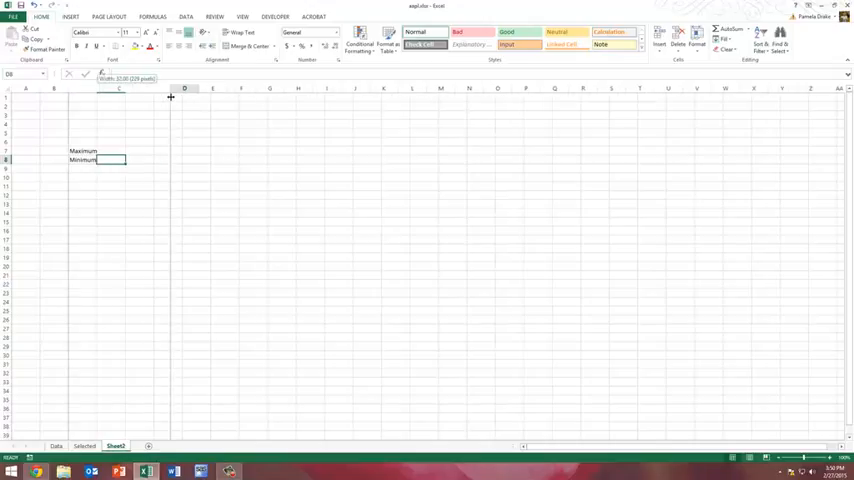
Compute =MAX(Selected!B5:B5004) and the matching MIN beside the labels.
left_click(184, 152)
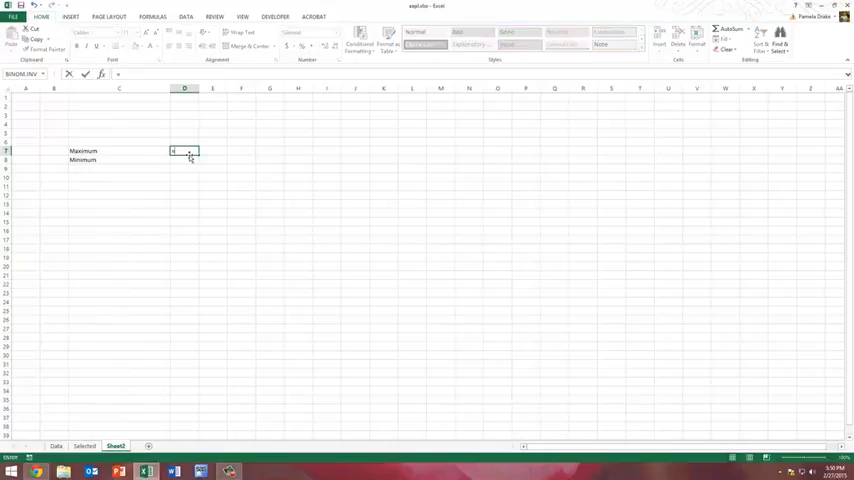
type("=max")
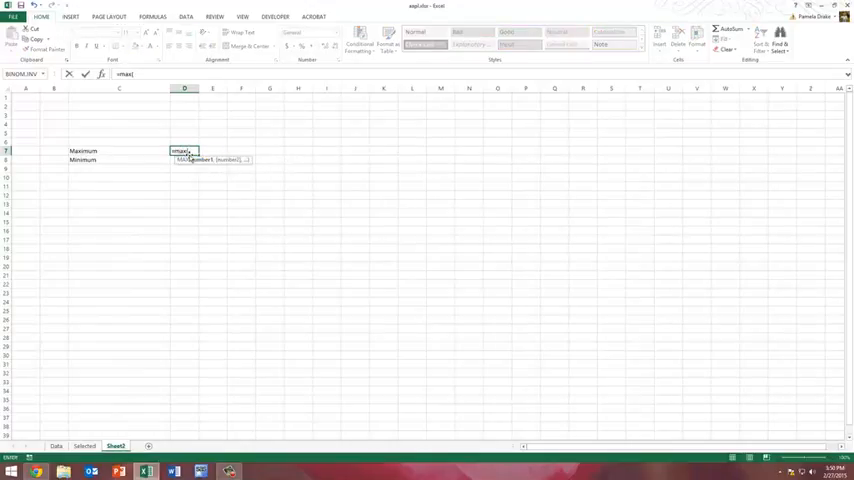
type("(Selected!")
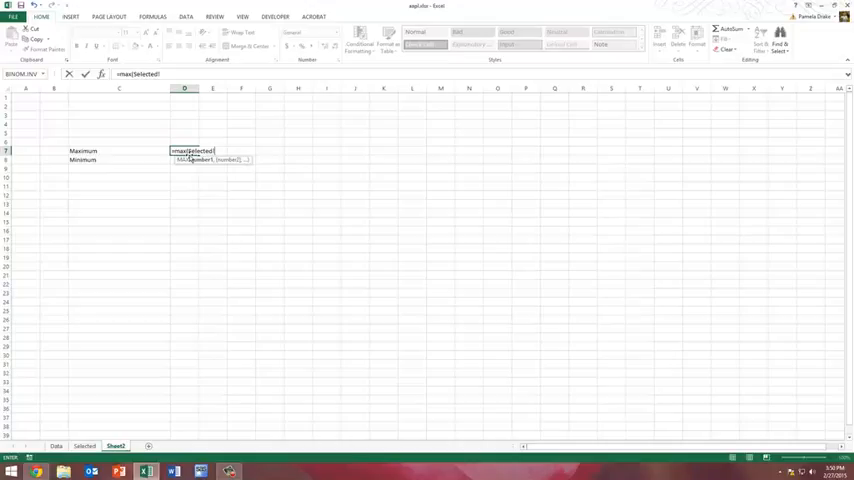
type("b5")
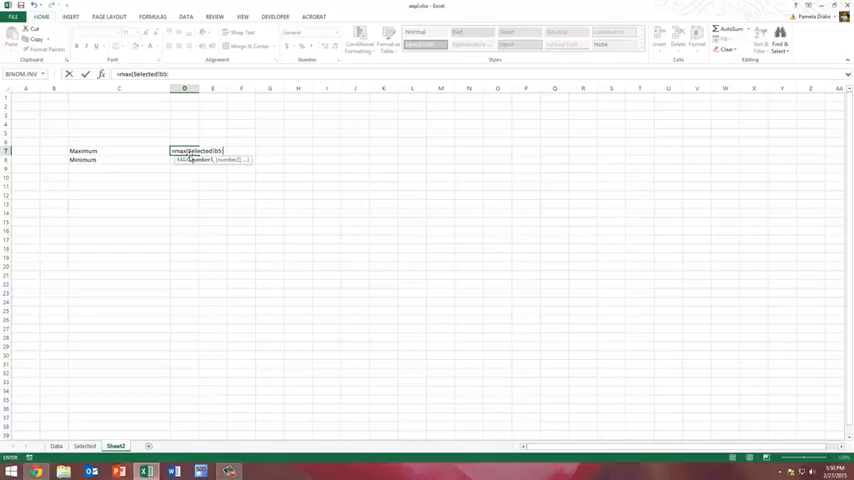
type(":b5")
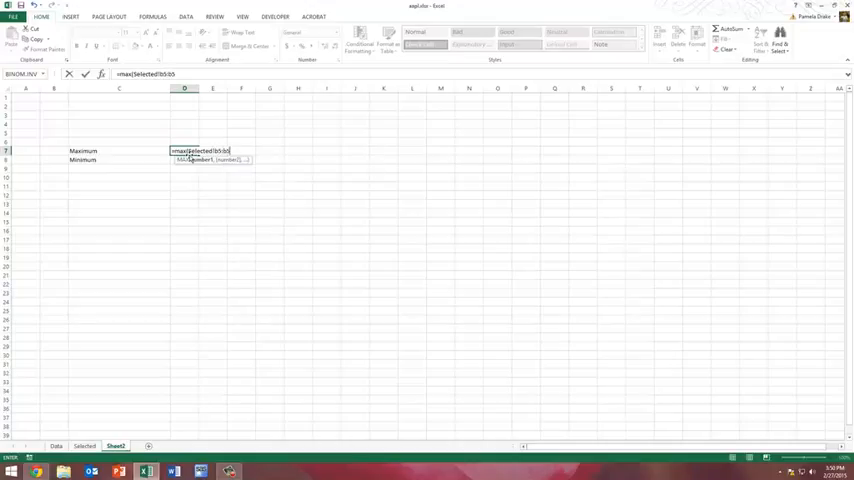
type("04")
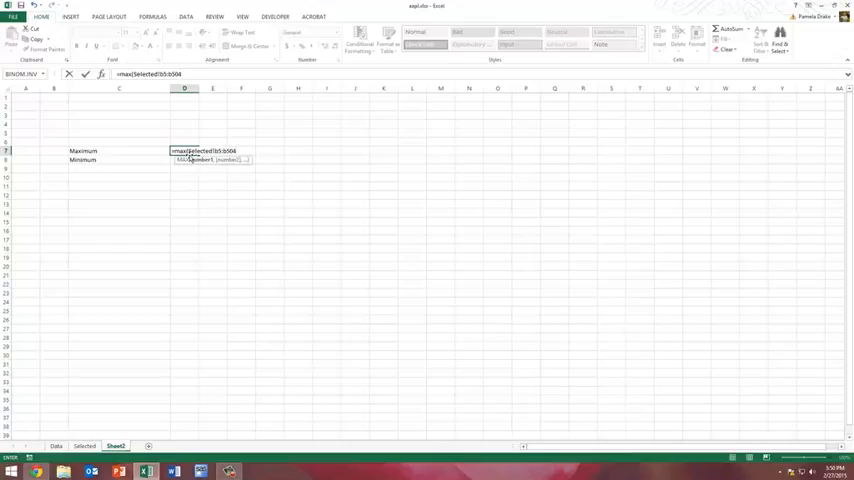
type(")")
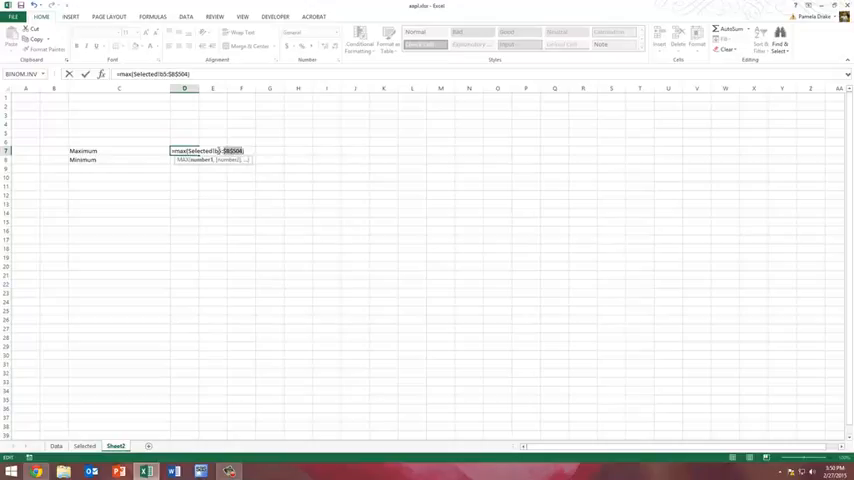
key("Return")
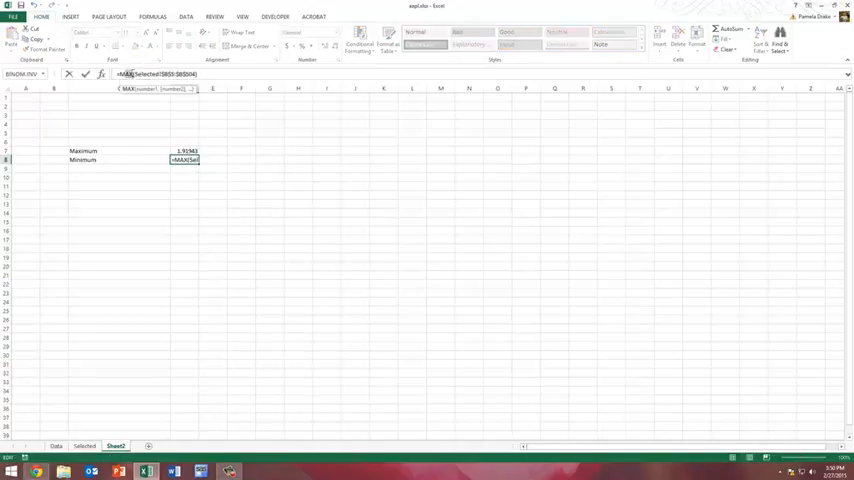
type("MIN")
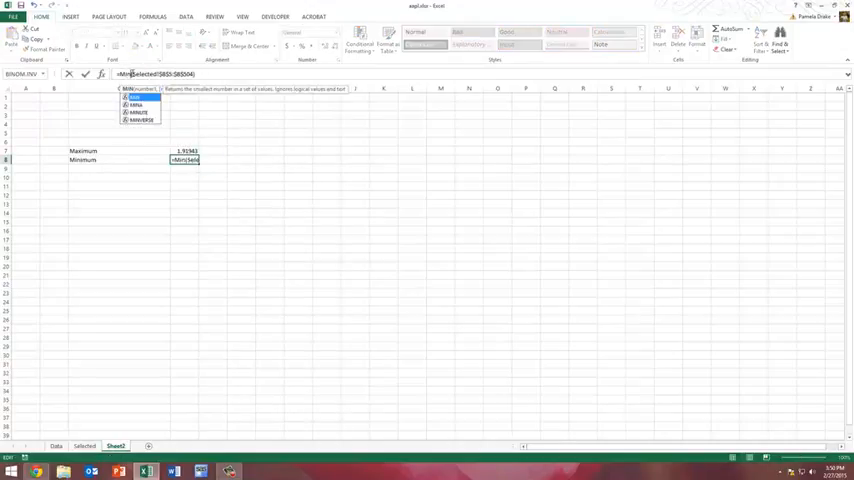
key("Return")
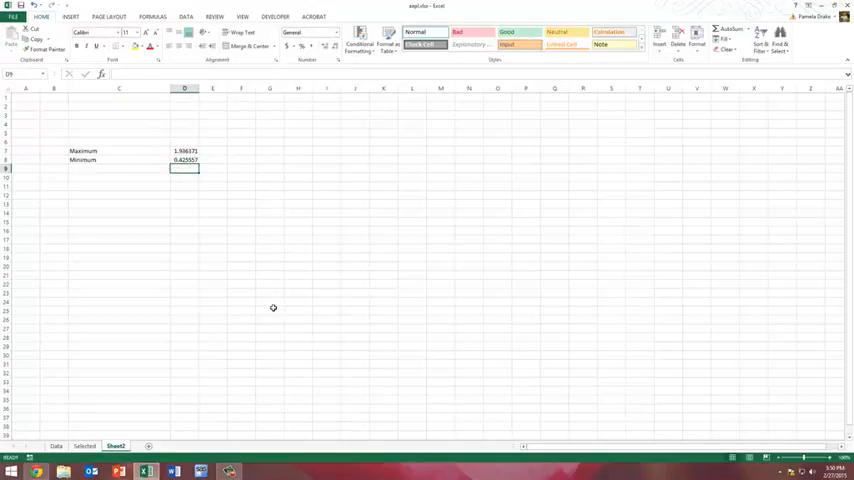
mouse_move(280, 292)
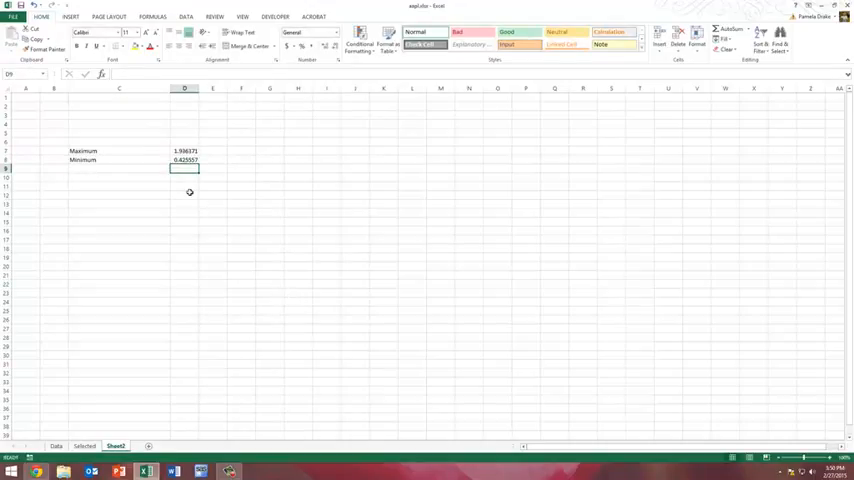
Add wrapped, bold Lower bound, Upper bound and Count headings below the summary values.
left_click(184, 194)
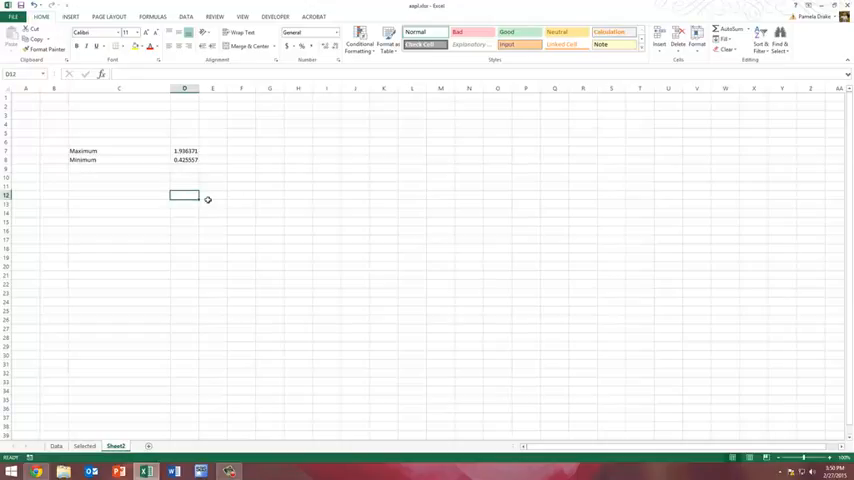
type("Lower bound")
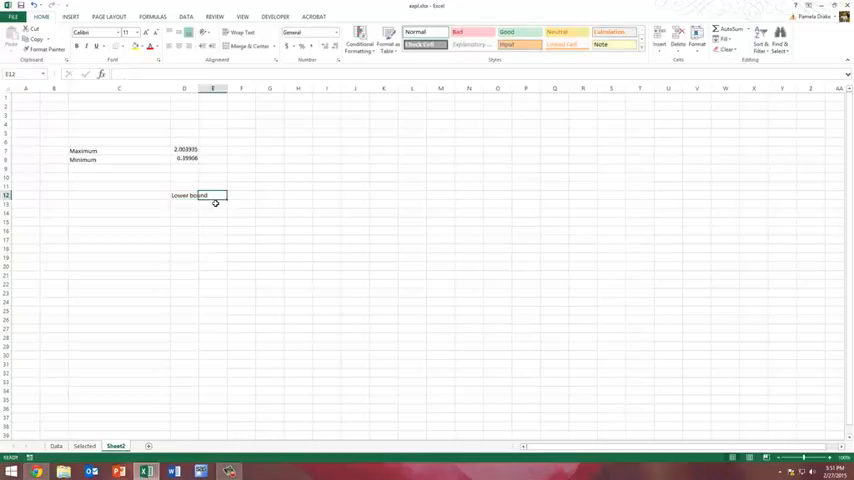
type("Upper bound")
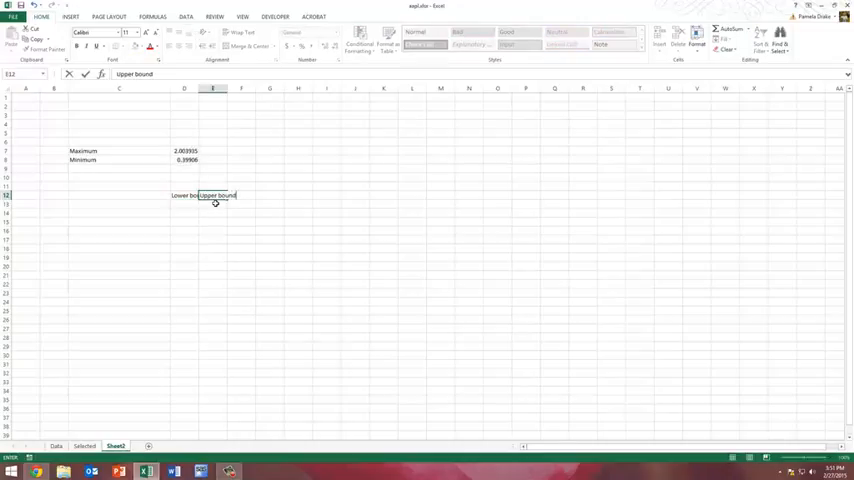
key("Return")
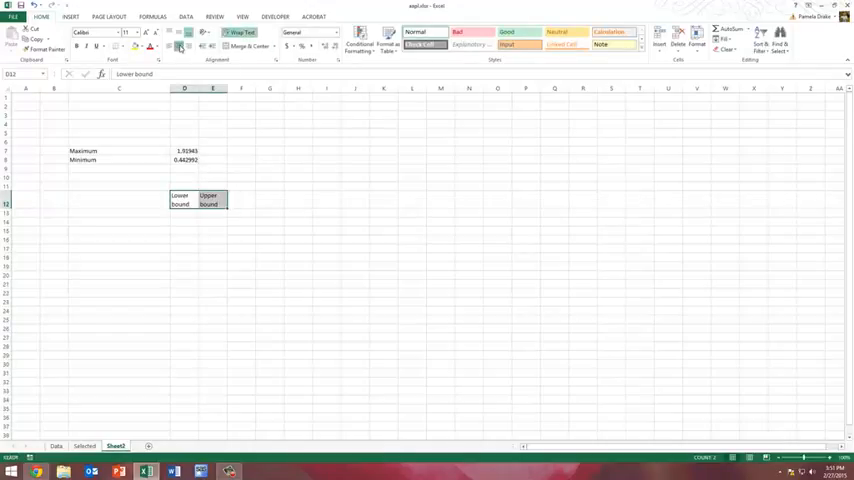
left_click(240, 200)
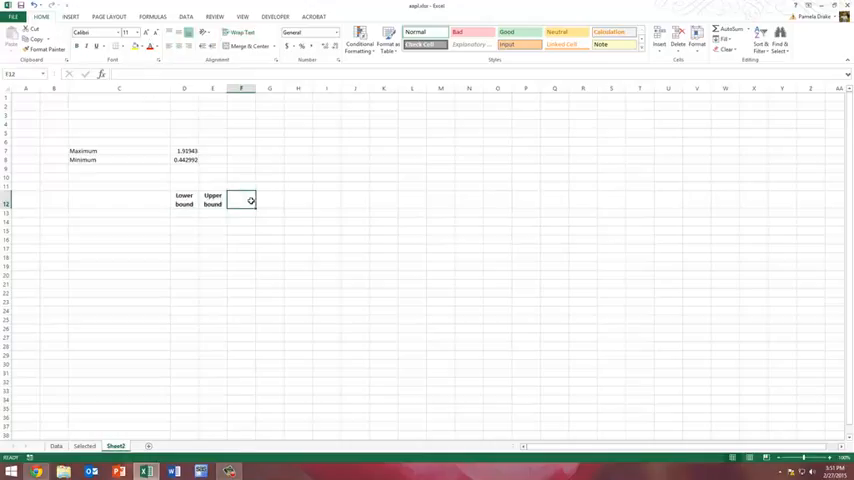
type("Count")
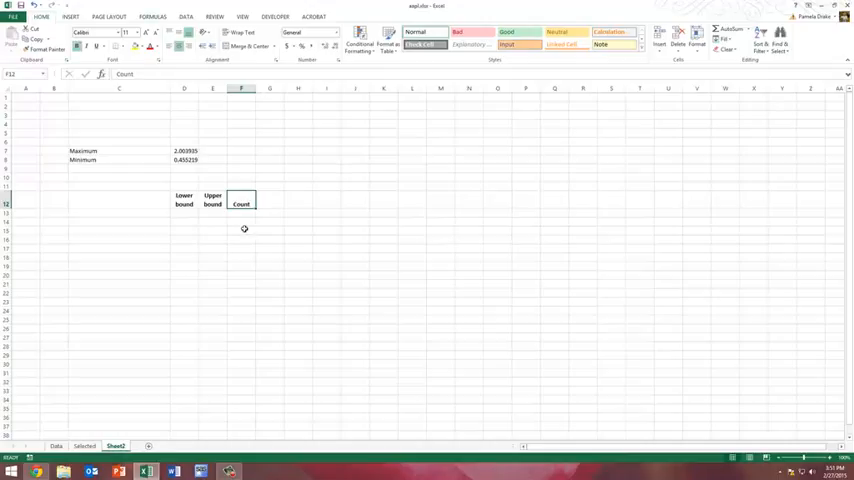
Set the first lower bound to the Minimum and build the upper bound as lower plus (Maximum-Minimum)/10.
left_click(184, 212)
type("=")
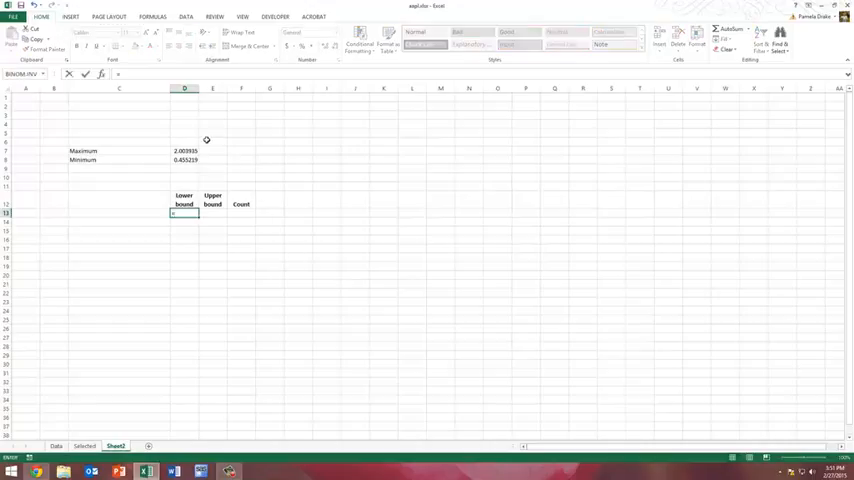
left_click(184, 160)
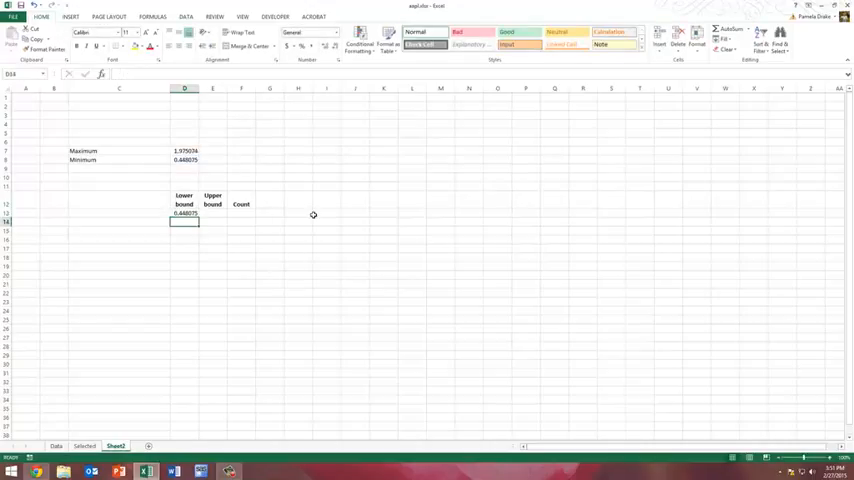
left_click(212, 212)
type("=D13+((")
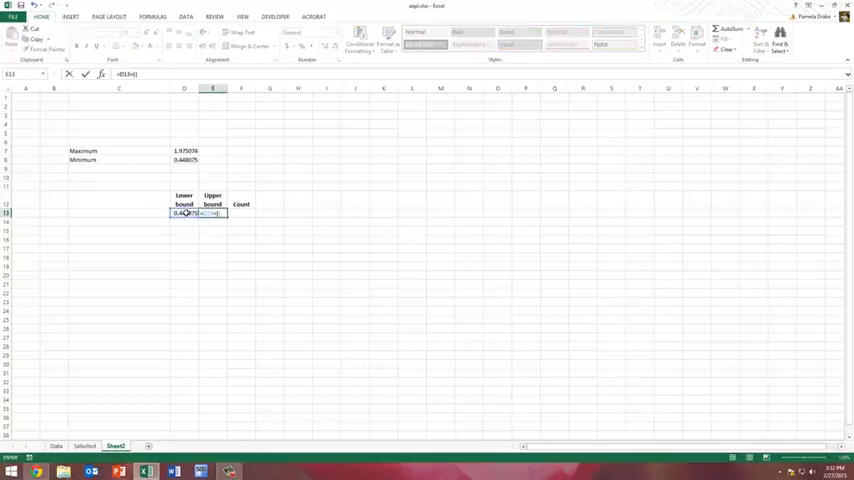
left_click(184, 152)
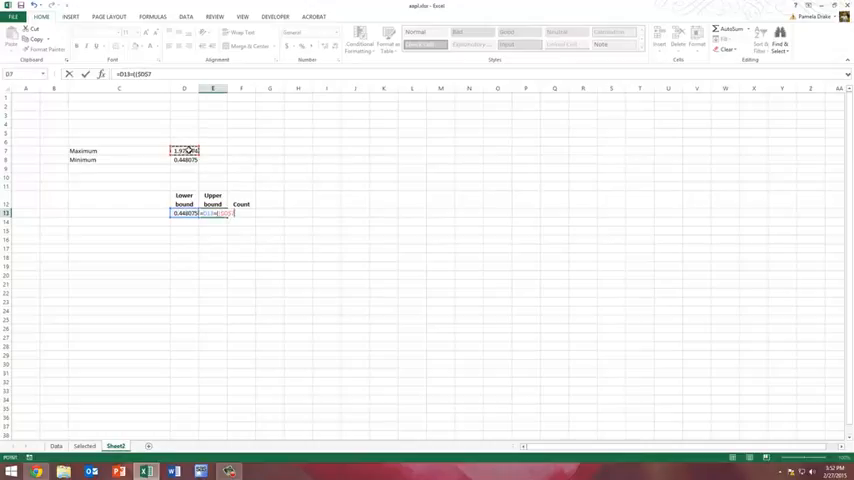
left_click(184, 160)
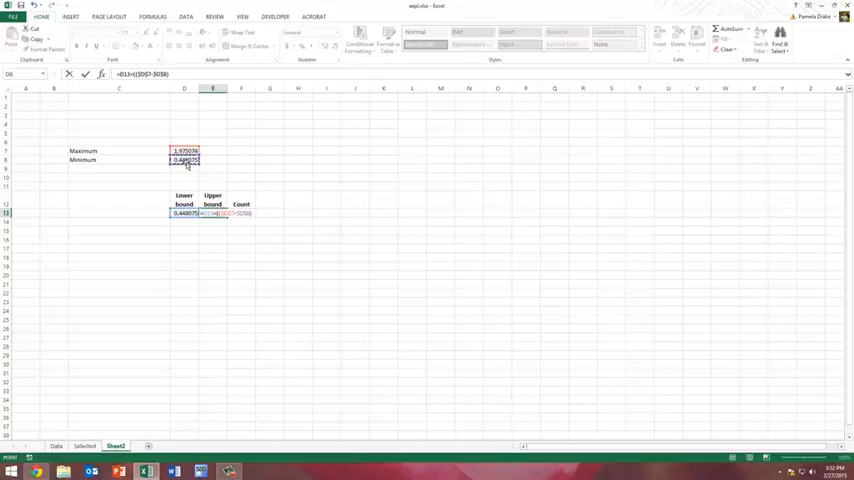
type("/10)")
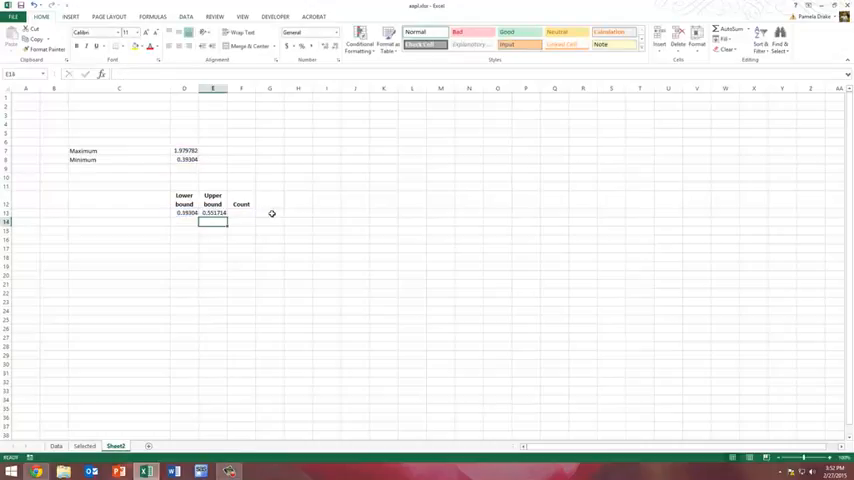
left_click(212, 212)
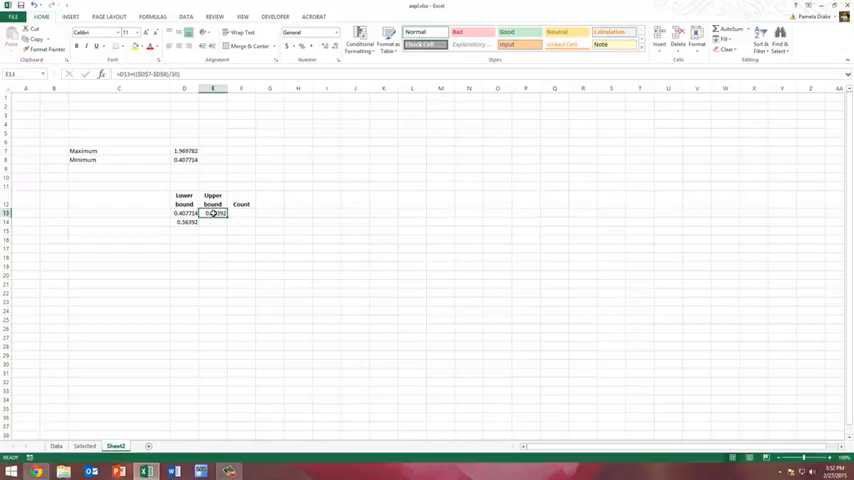
Fill the lower and upper bound formulas down to cover ten bins.
key("ctrl+v")
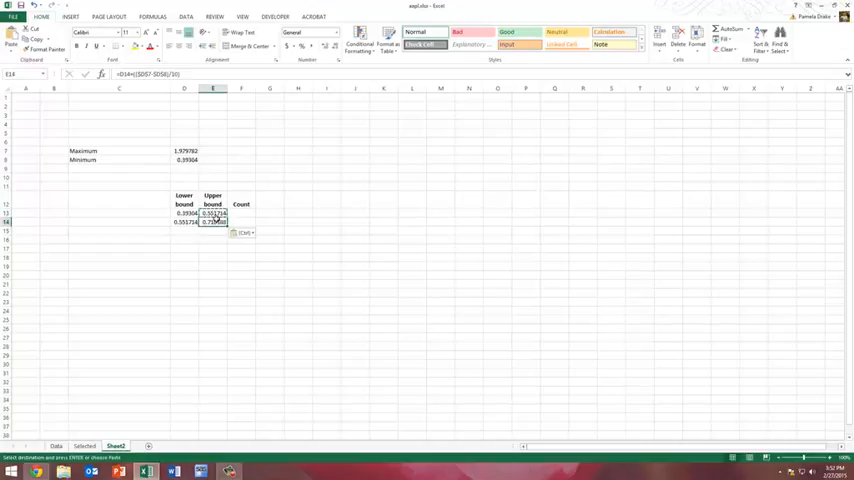
left_click(184, 220)
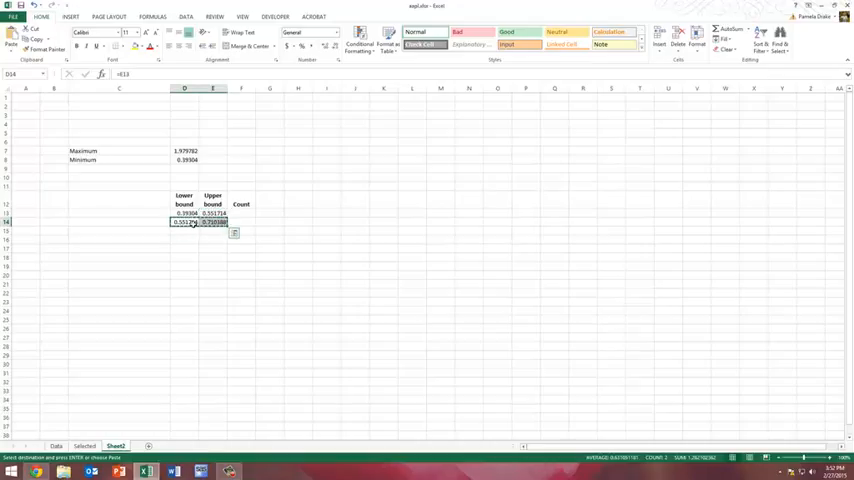
left_click_drag(184, 222, 212, 284)
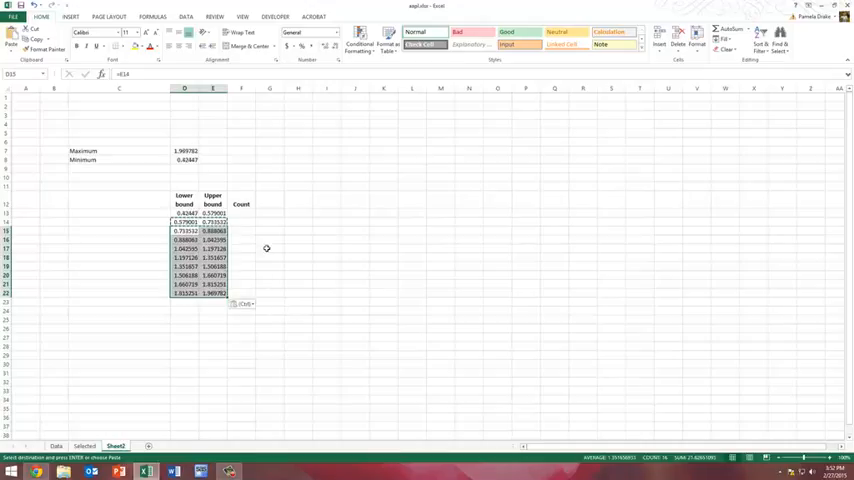
mouse_move(202, 150)
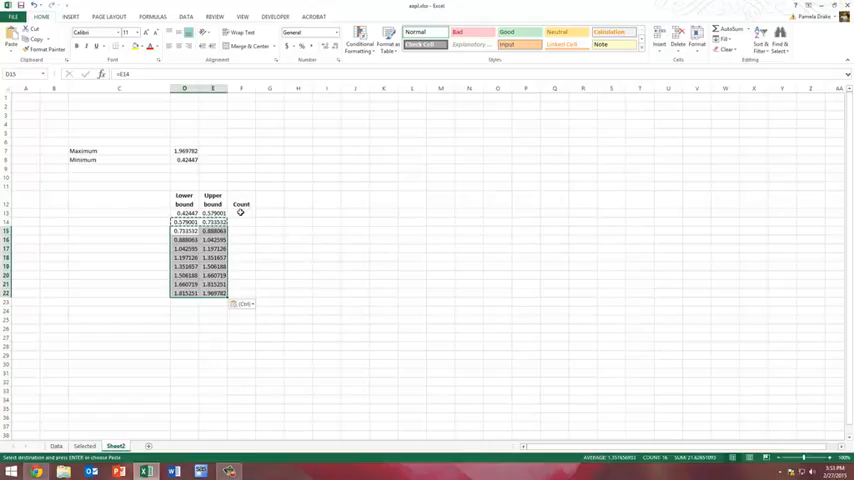
Enter a COUNTIFS on Selected!$B$5:$B$504 counting values >= the lower and < the upper bound.
left_click(240, 212)
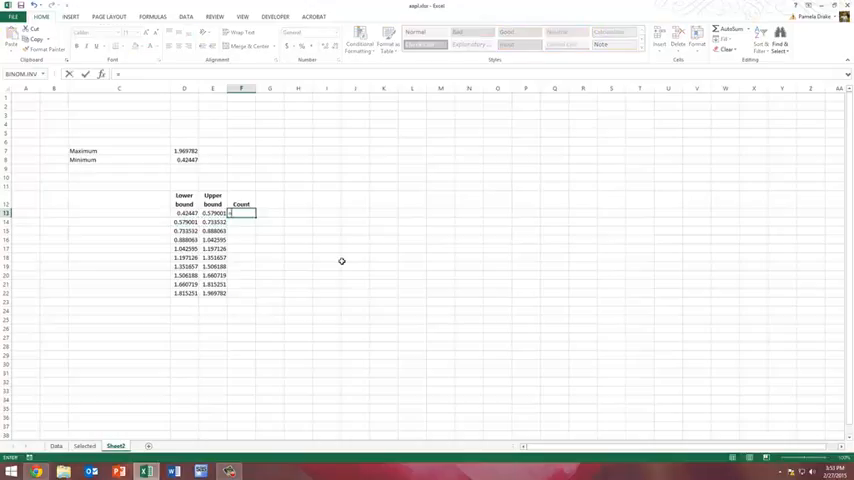
type("=countifs(Selected!")
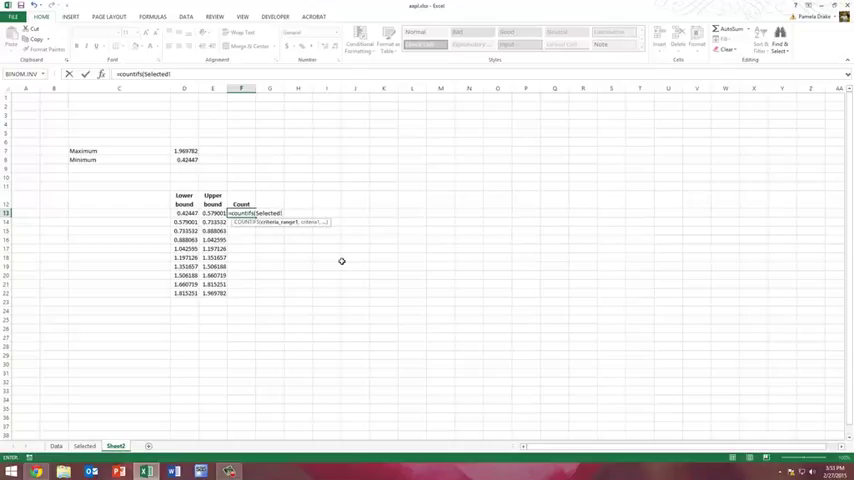
type("B5")
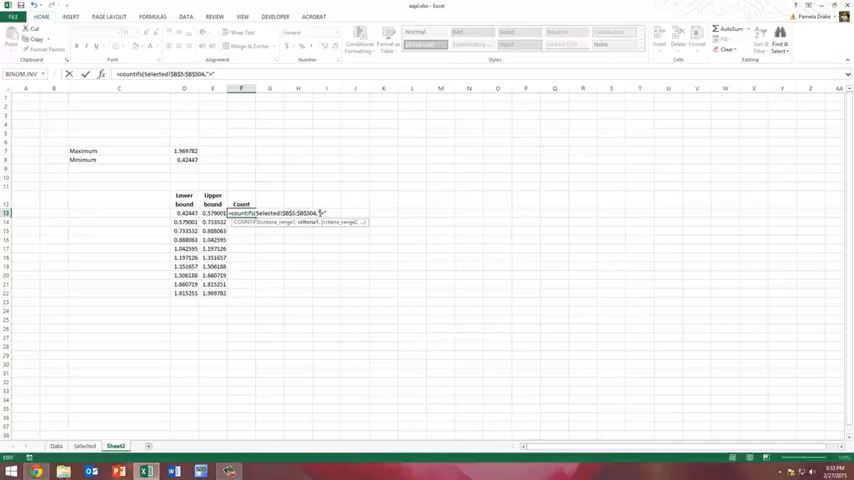
type("&")
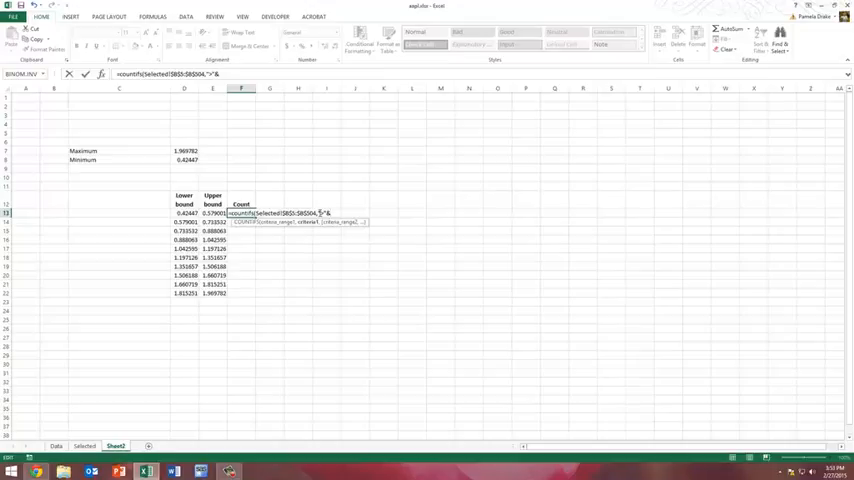
left_click(184, 212)
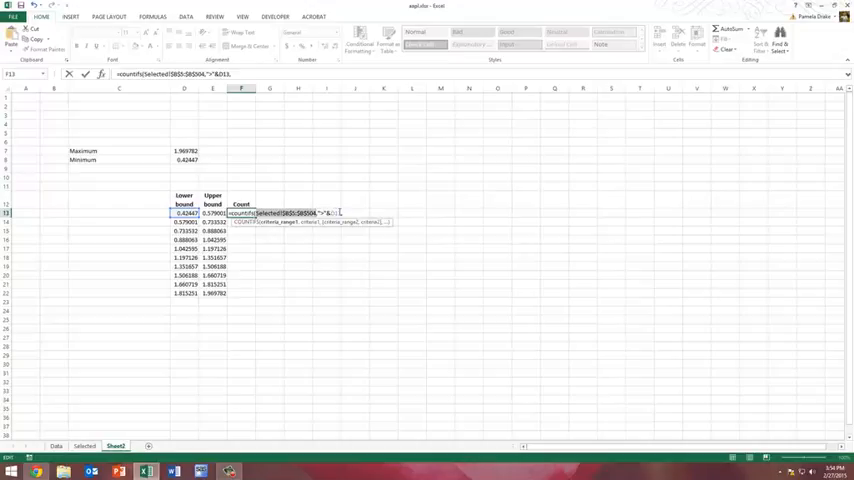
type(",Selected!$B$5:$B$504,\"<")
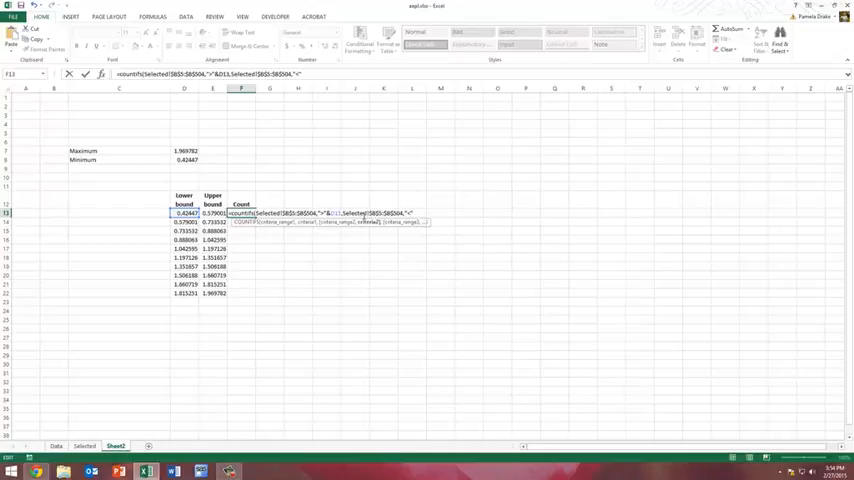
type("&E13)")
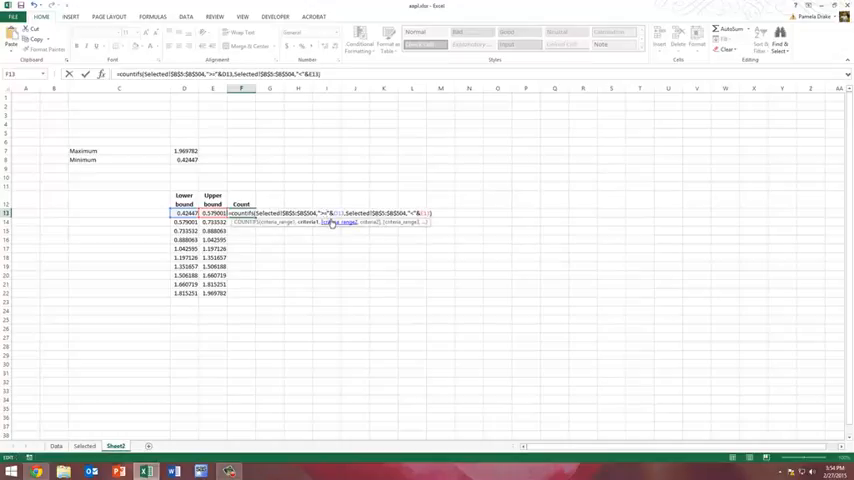
mouse_move(400, 260)
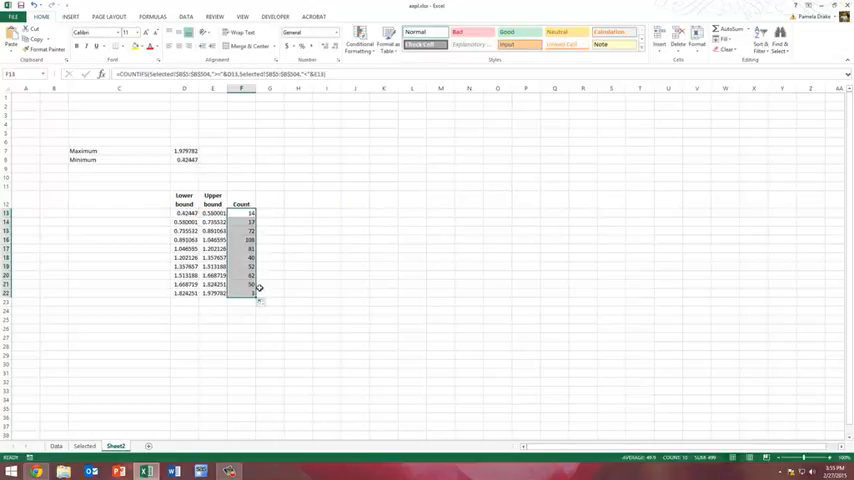
left_click(240, 292)
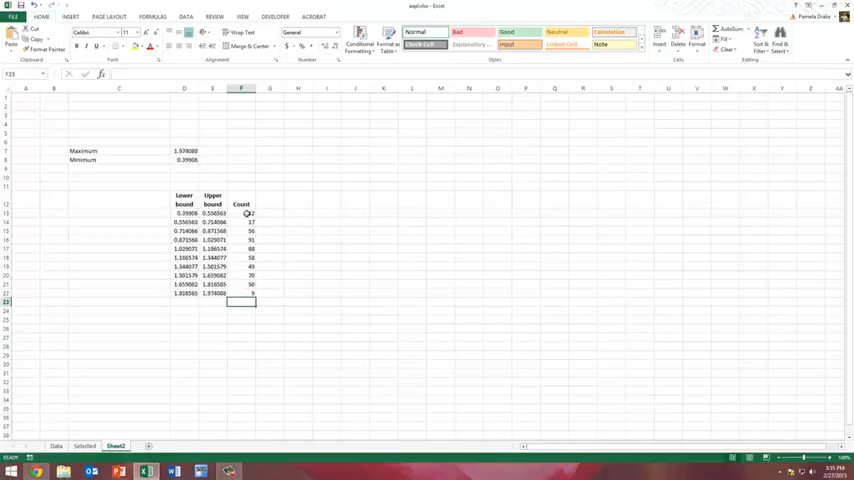
left_click_drag(252, 212, 252, 292)
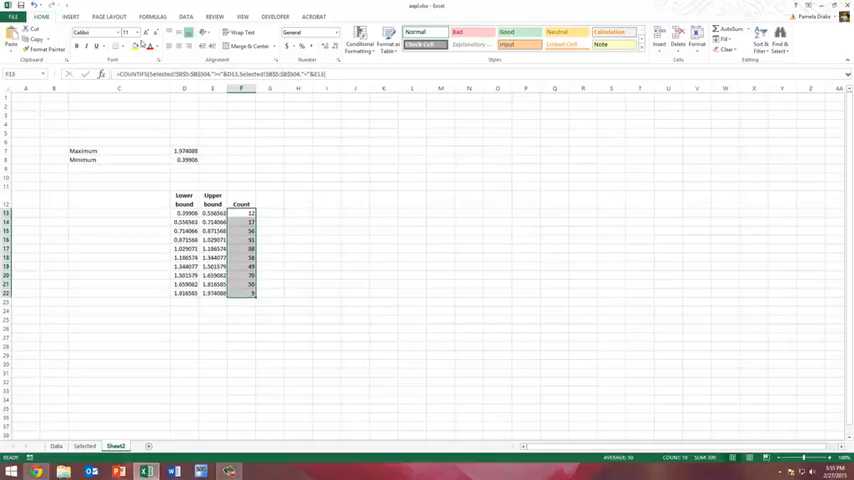
Insert a clustered column chart of the counts and title it Histogram.
left_click(70, 16)
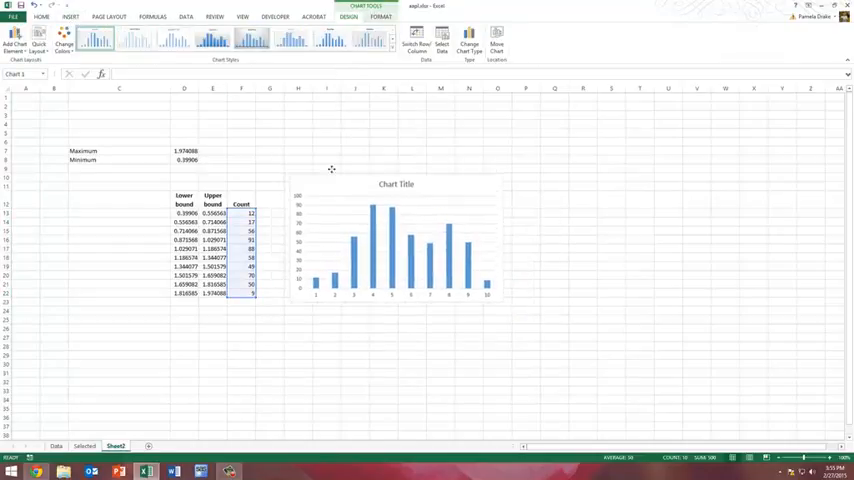
left_click(414, 230)
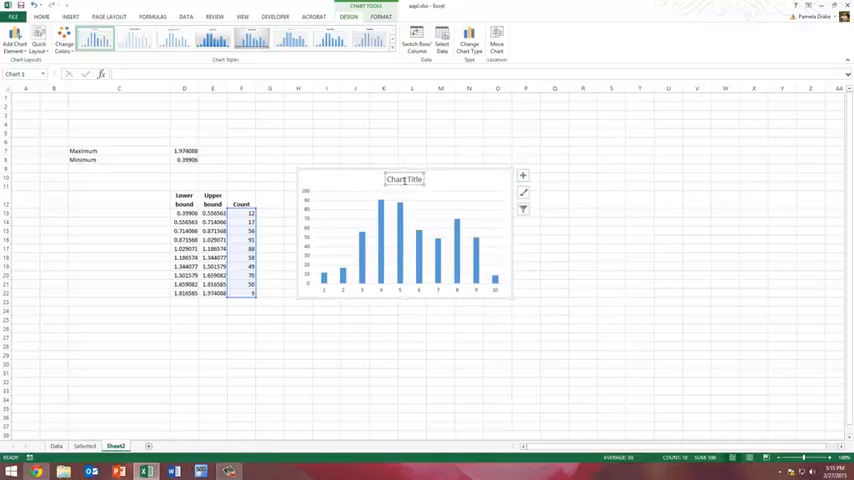
type("Histogram")
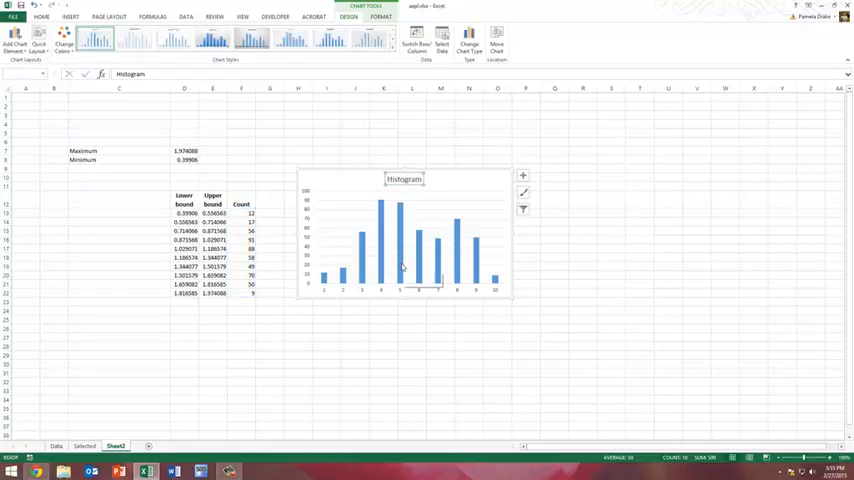
mouse_move(324, 200)
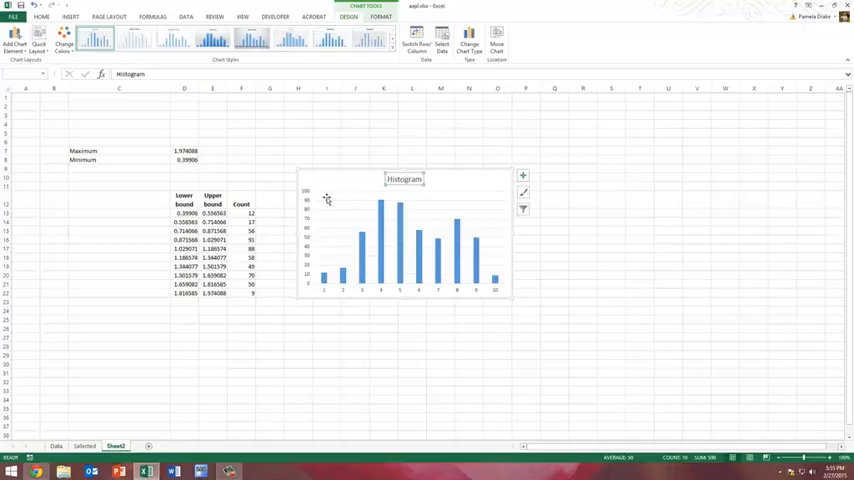
mouse_move(328, 198)
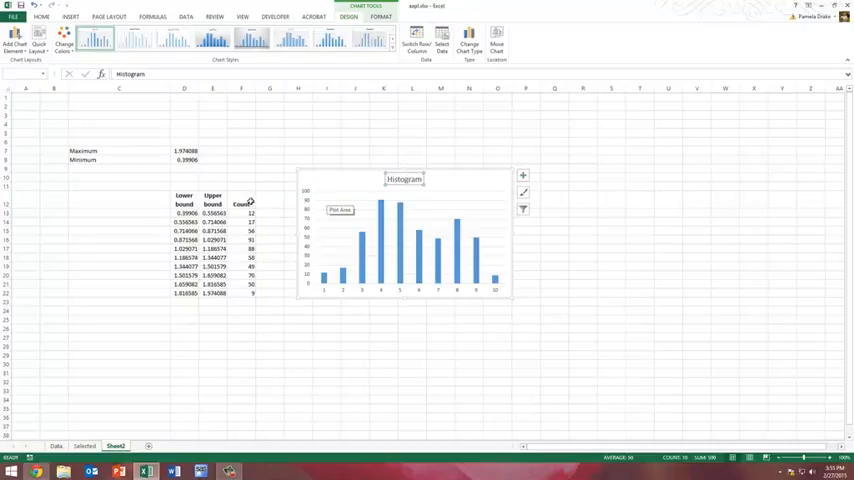
mouse_move(416, 302)
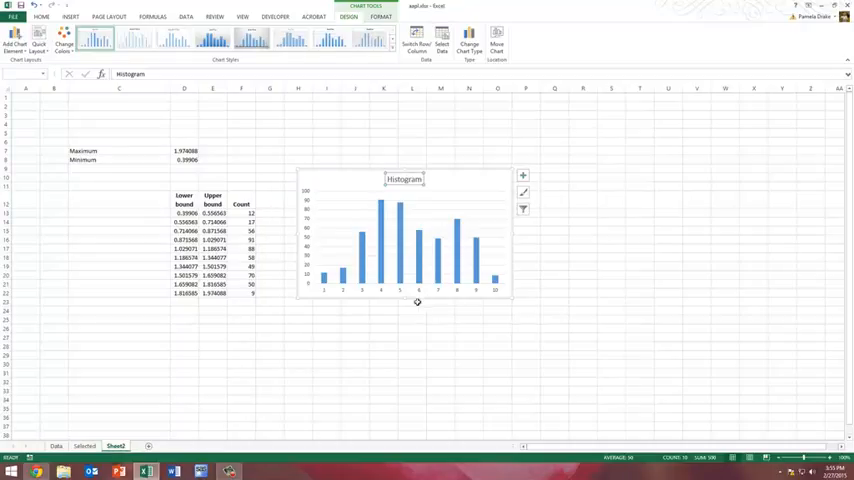
mouse_move(324, 296)
type("=concatenate(")
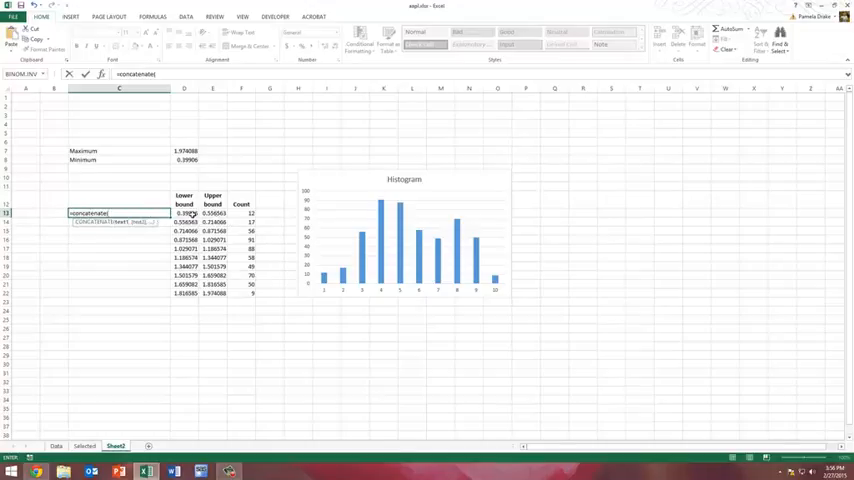
Write a CONCATENATE/FIXED label joining the first lower bound, " to " and the upper bound.
left_click(184, 212)
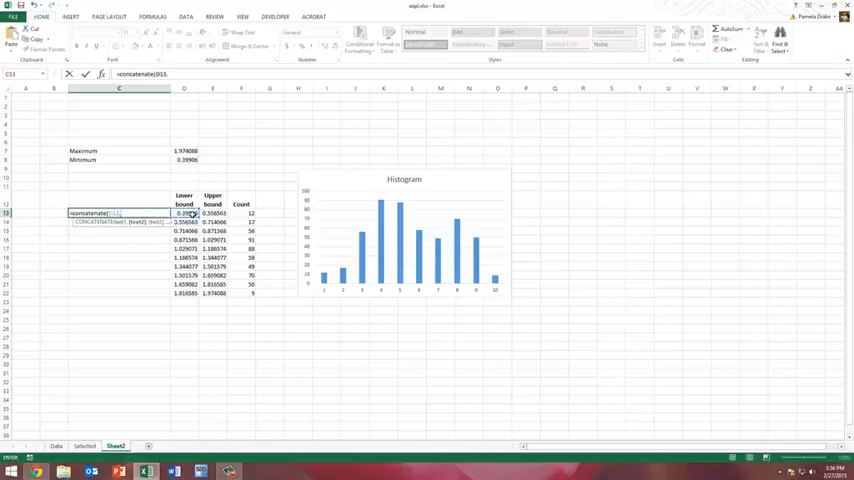
type(",\" to \",text(E13,")
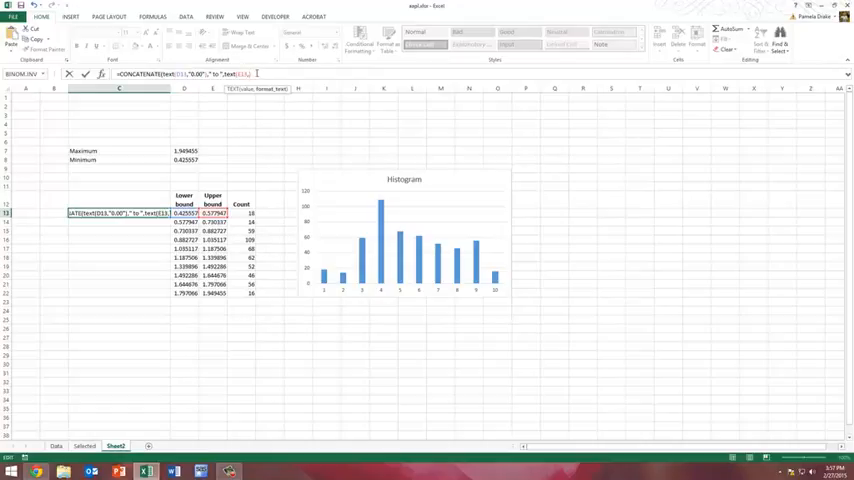
type("\"0\"")
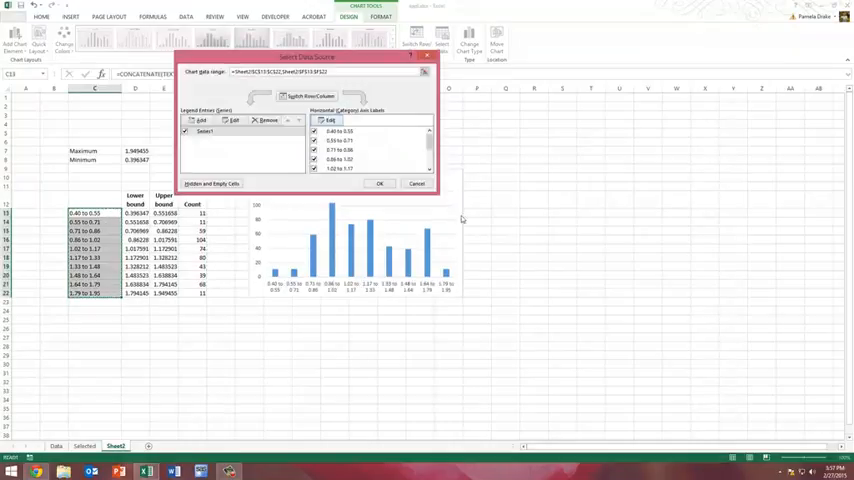
Use the bin range labels as the chart's horizontal axis categories.
left_click(380, 184)
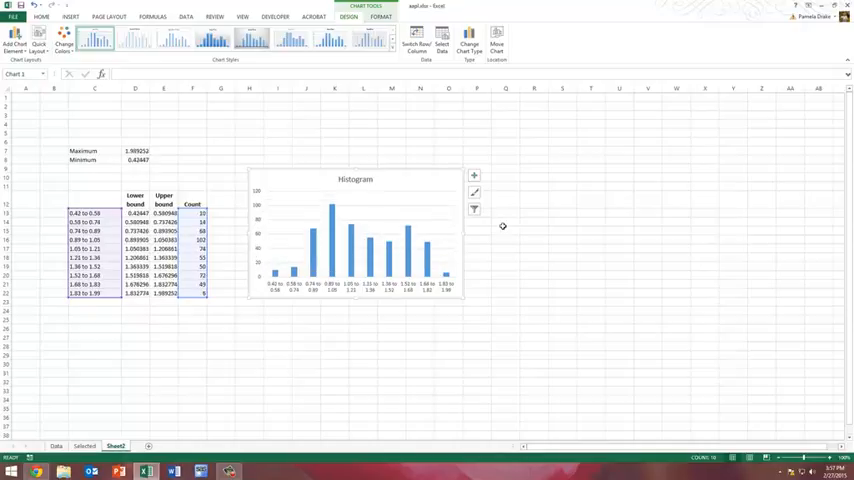
left_click(504, 232)
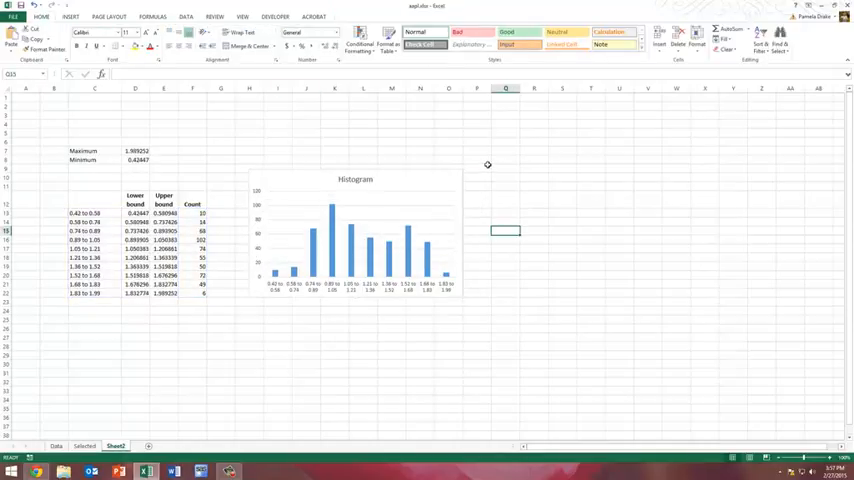
mouse_move(448, 170)
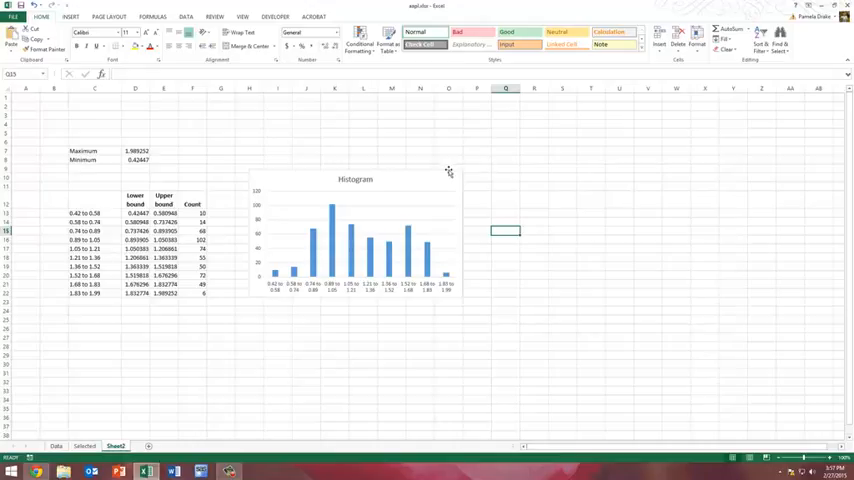
left_click(356, 240)
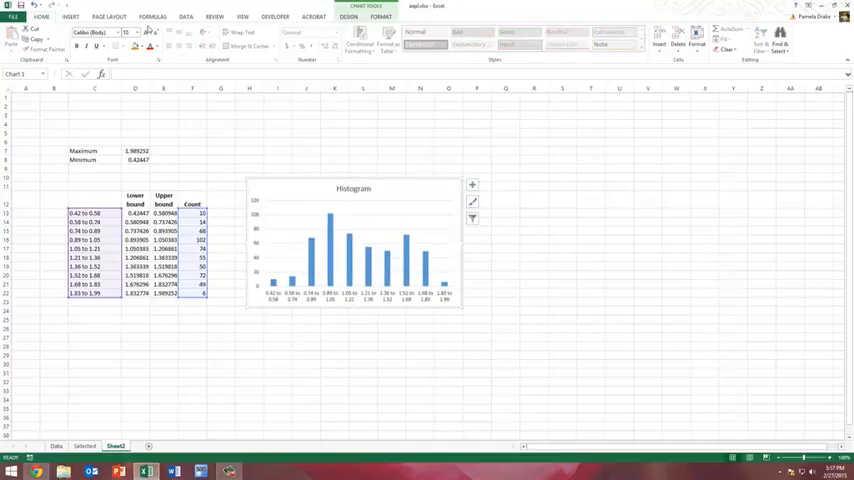
Save the workbook as an Excel Macro-Enabled Workbook (*.xlsm).
left_click(12, 16)
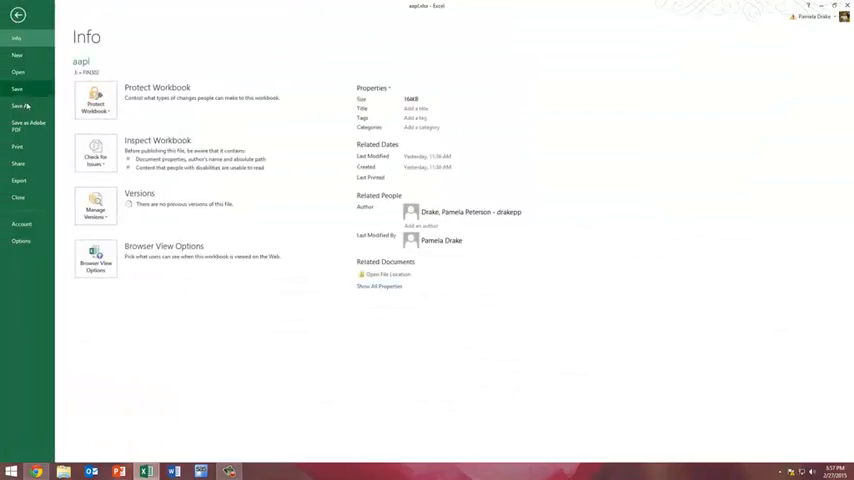
left_click(20, 106)
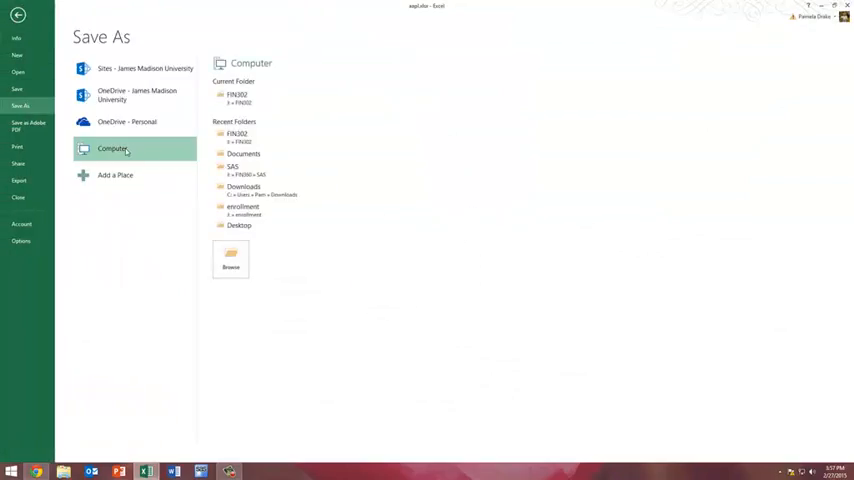
left_click(232, 258)
type("demo")
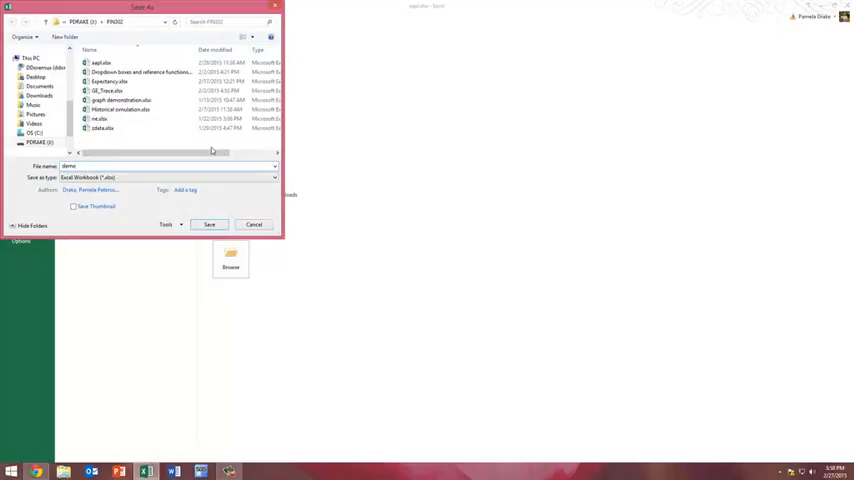
left_click(272, 176)
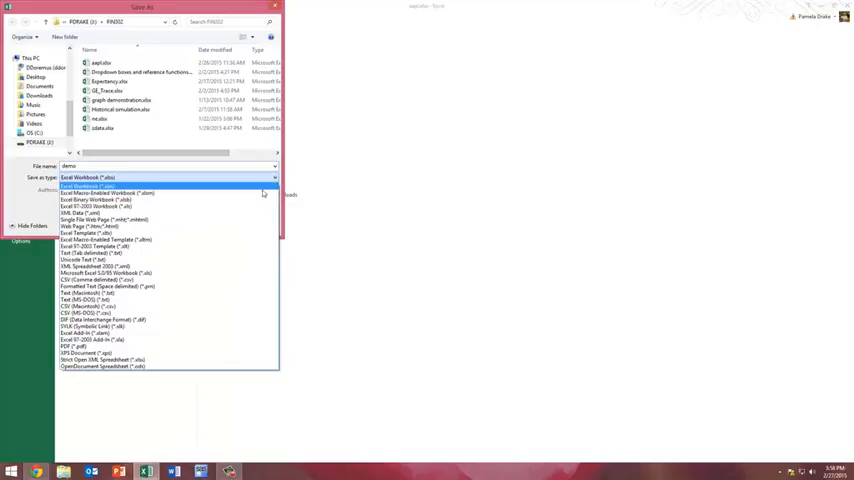
left_click(90, 192)
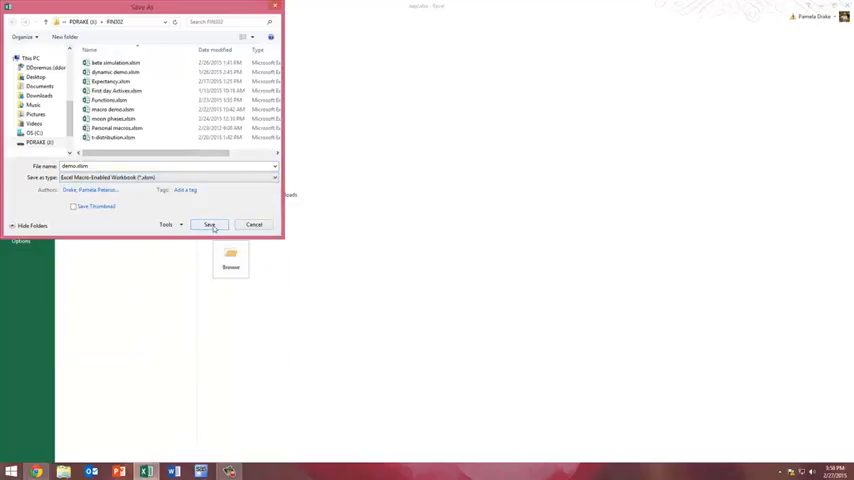
left_click(208, 224)
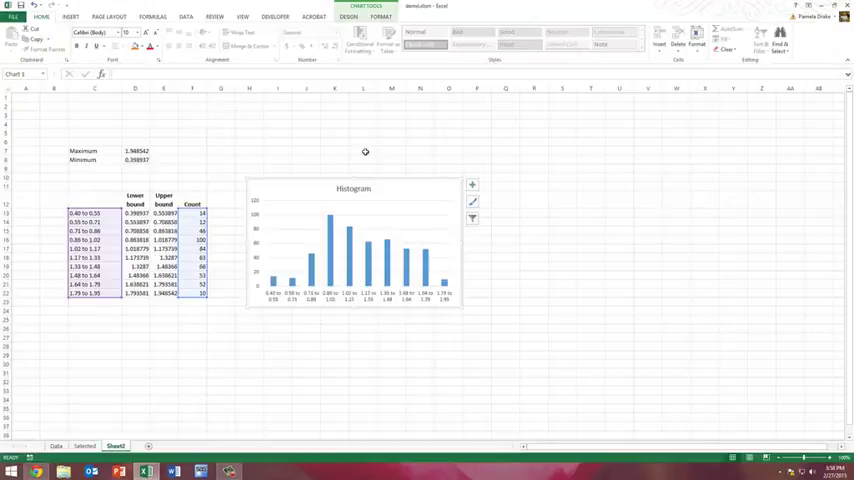
Draw a rectangle button above the chart, apply a shape style and format its Calculate text.
left_click(220, 132)
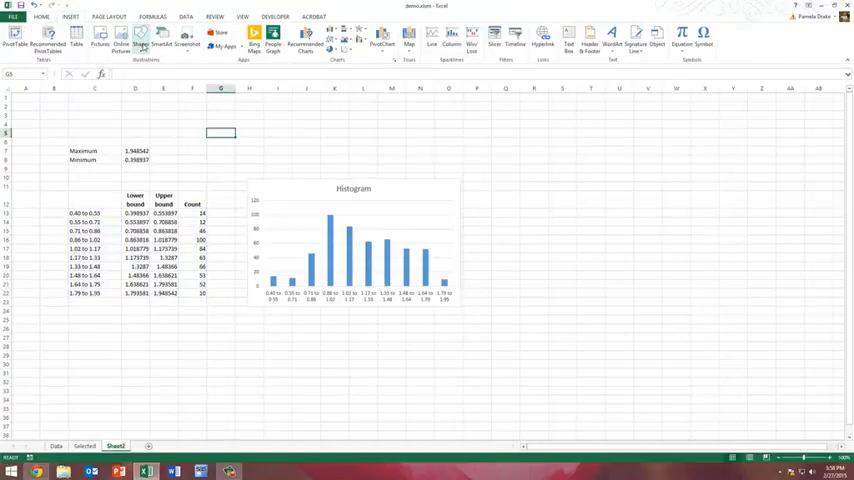
left_click(140, 38)
type("Calculate")
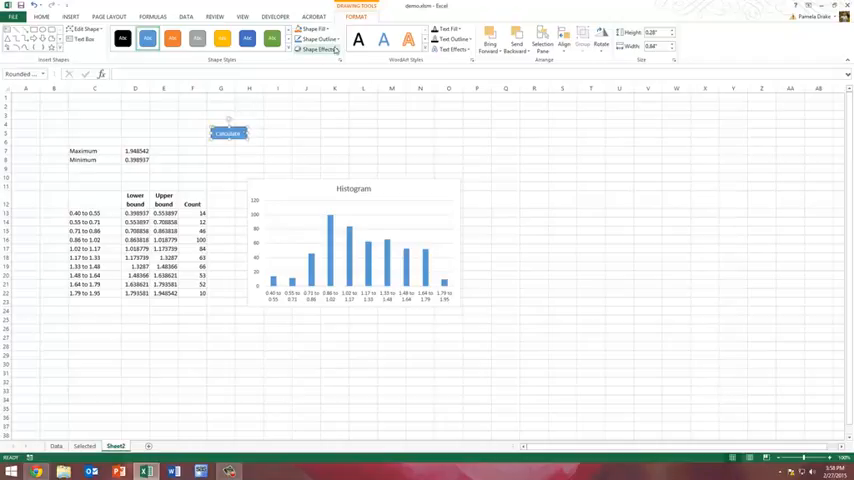
left_click(318, 50)
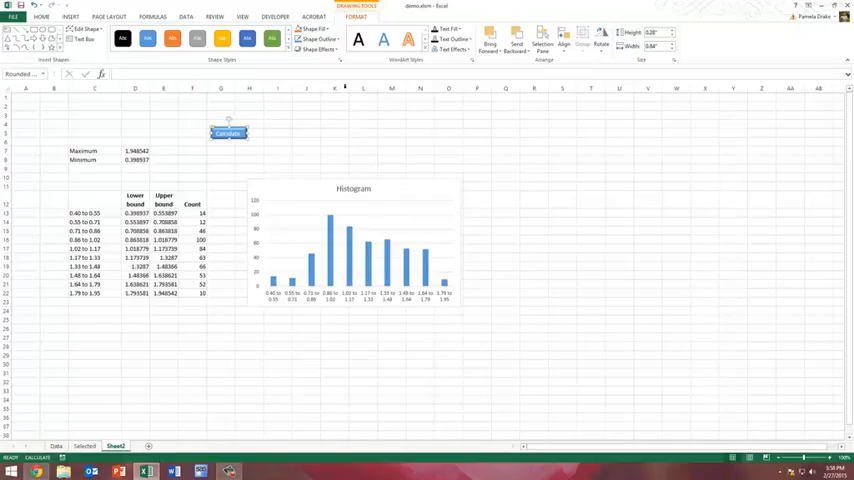
left_click(316, 48)
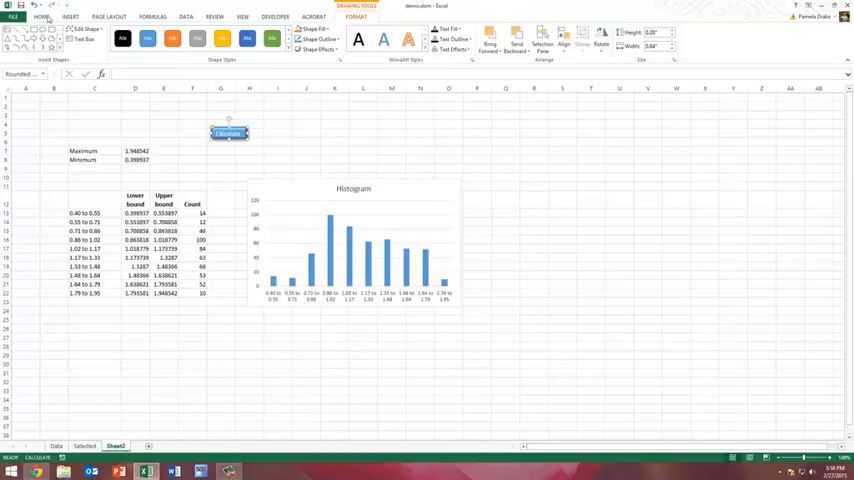
left_click(40, 16)
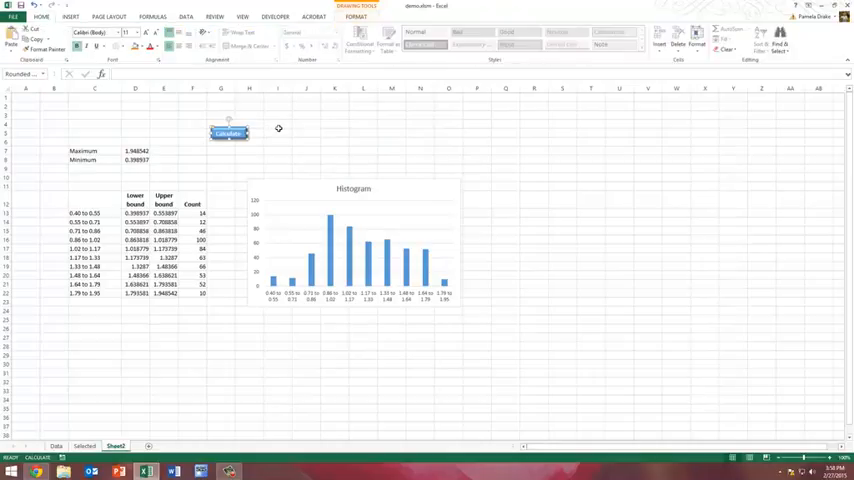
left_click(276, 132)
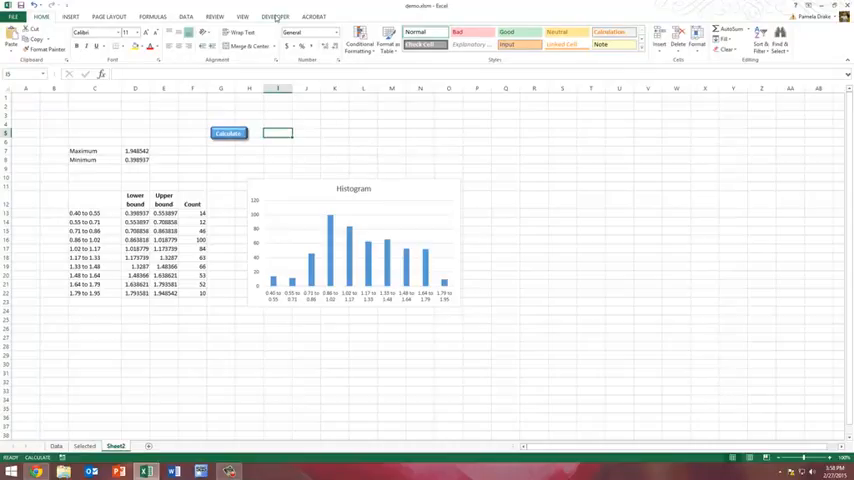
Create the calc macro containing Application.Calculate in the VBA editor and return to the sheet.
left_click(276, 16)
type("ran")
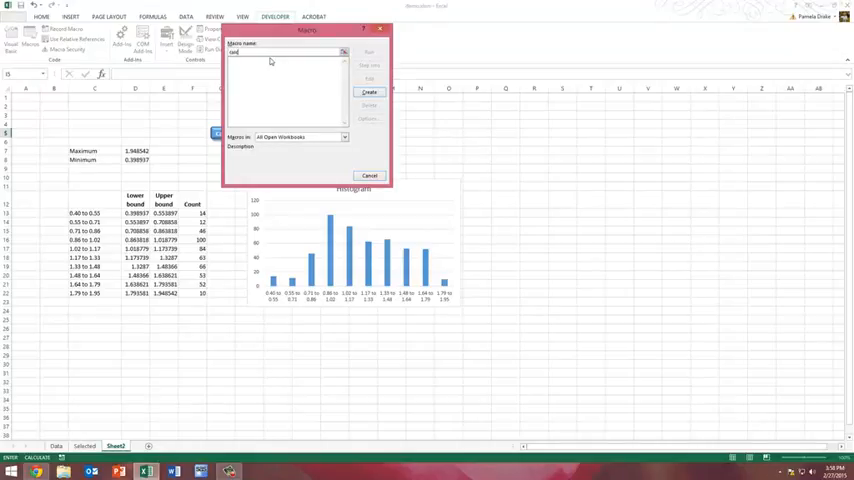
left_click(368, 176)
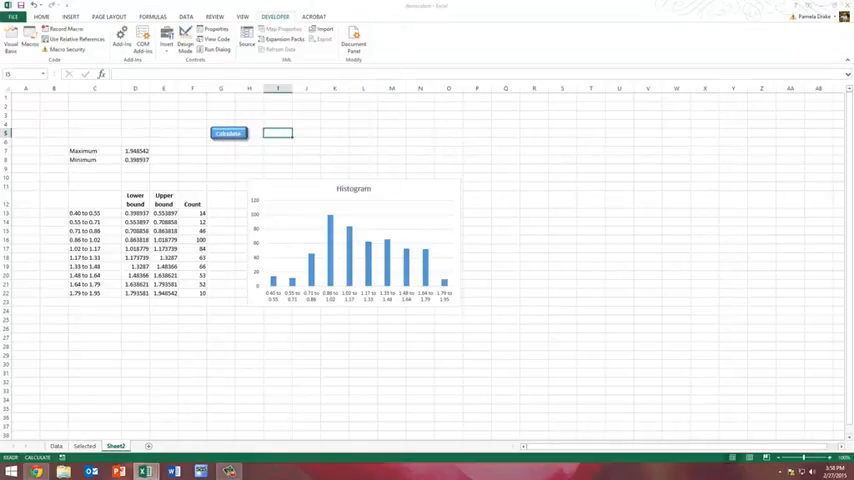
left_click(12, 42)
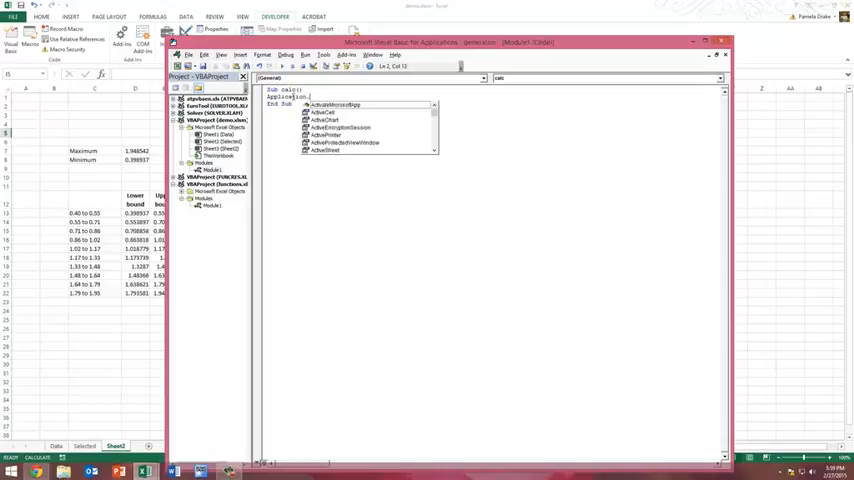
type(".Calculate")
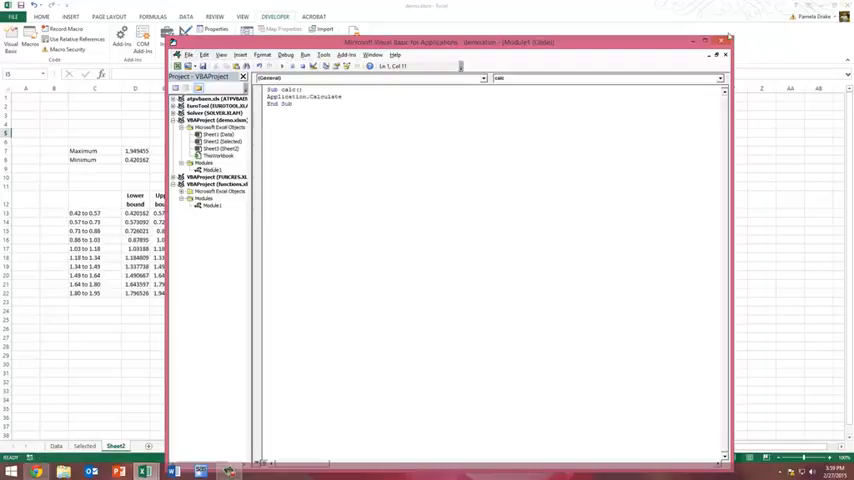
left_click(724, 42)
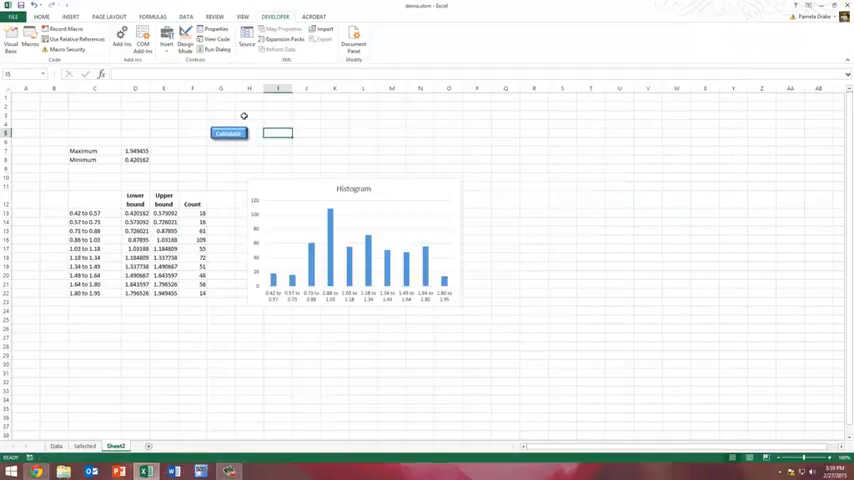
Assign the calc macro to the Calculate button shape.
right_click(228, 132)
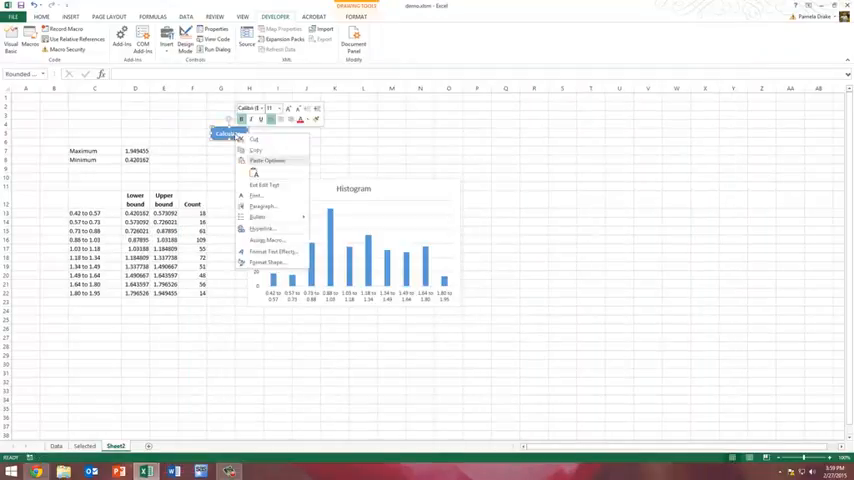
left_click(268, 240)
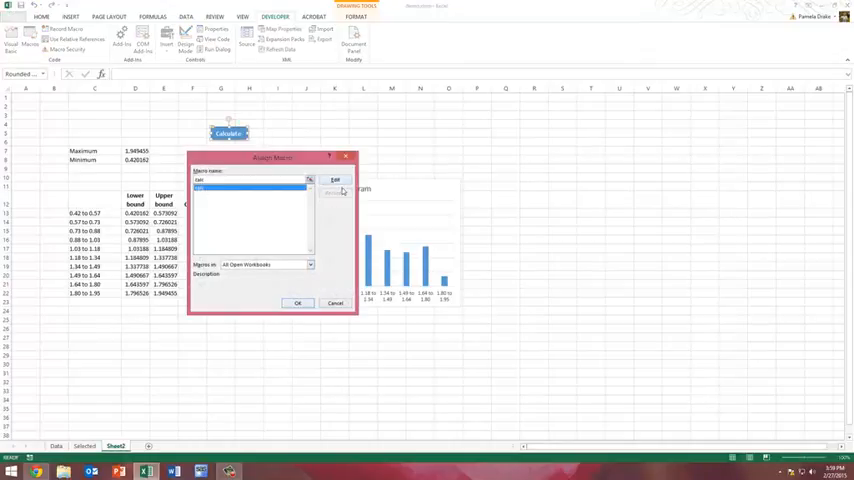
left_click(296, 304)
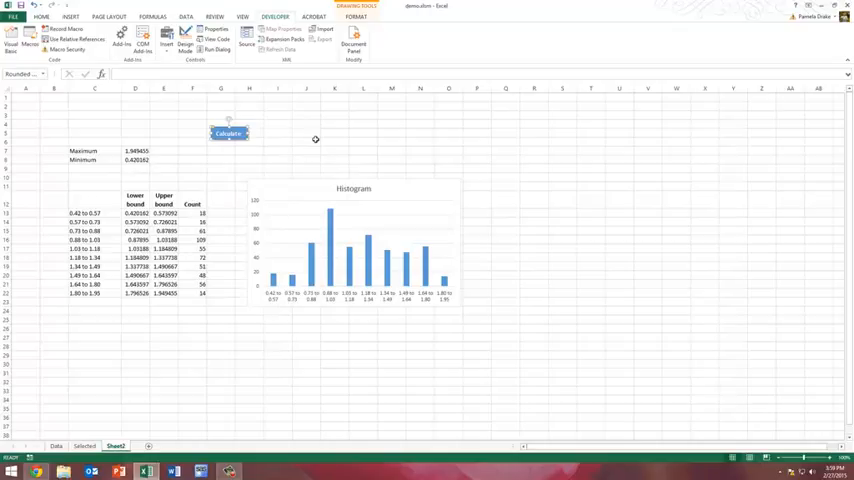
Run the Calculate button a few times to refresh the bin counts and chart.
left_click(228, 132)
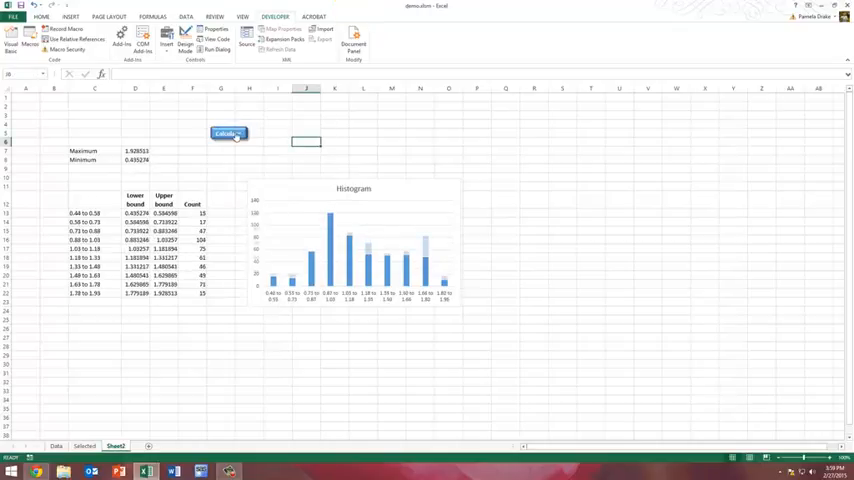
left_click(228, 132)
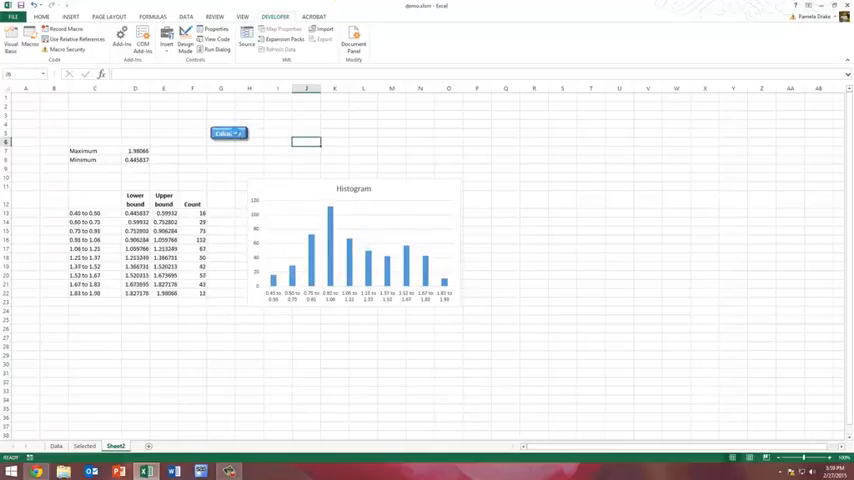
left_click(228, 132)
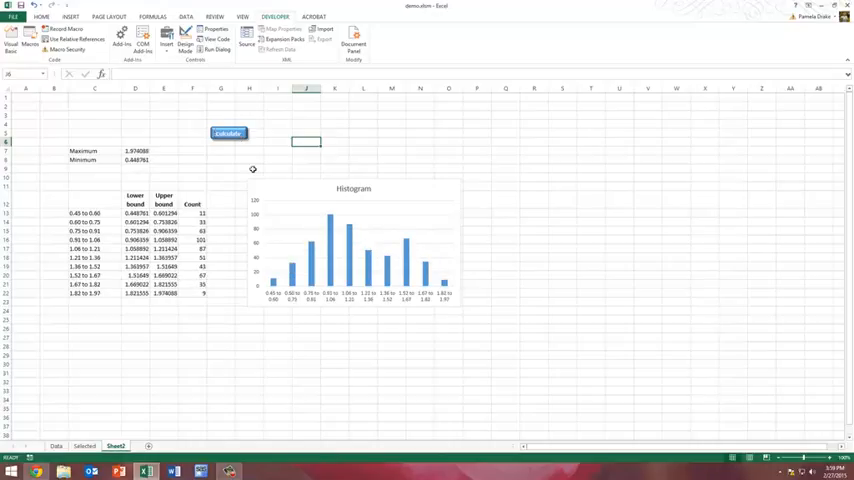
mouse_move(264, 180)
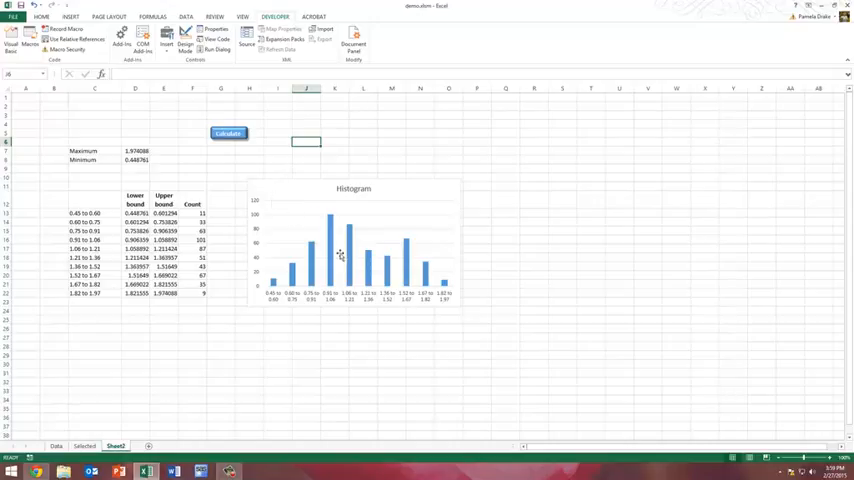
left_click(352, 244)
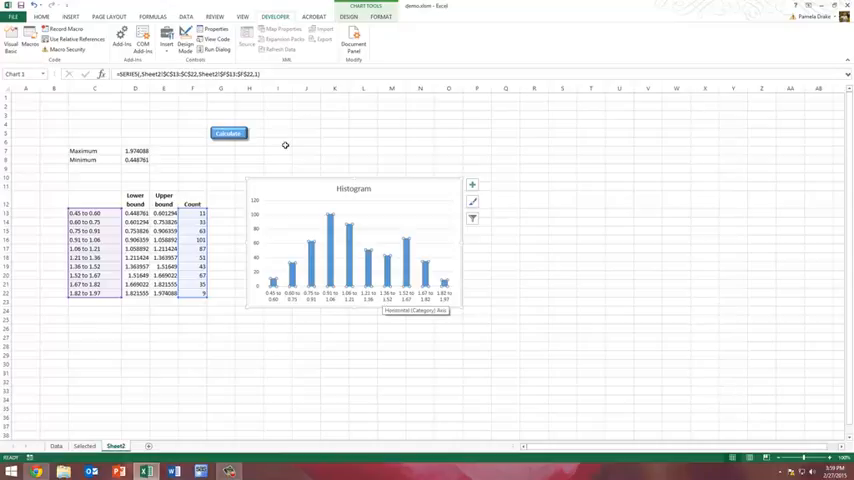
left_click(278, 148)
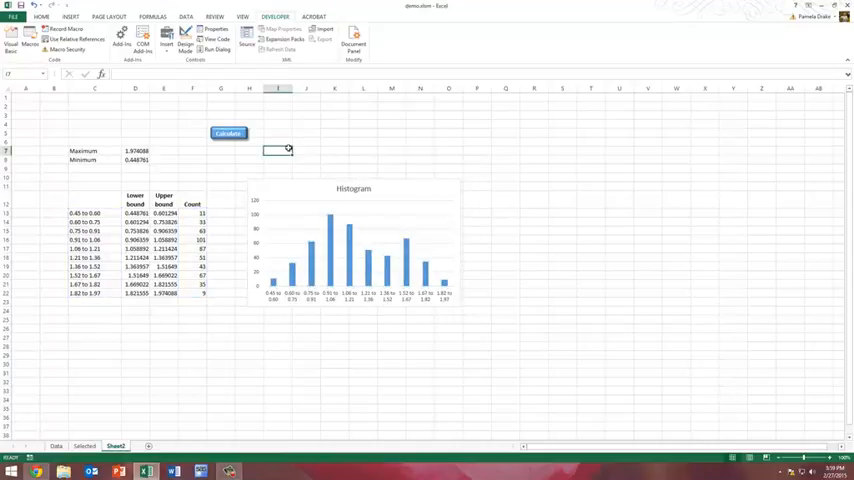